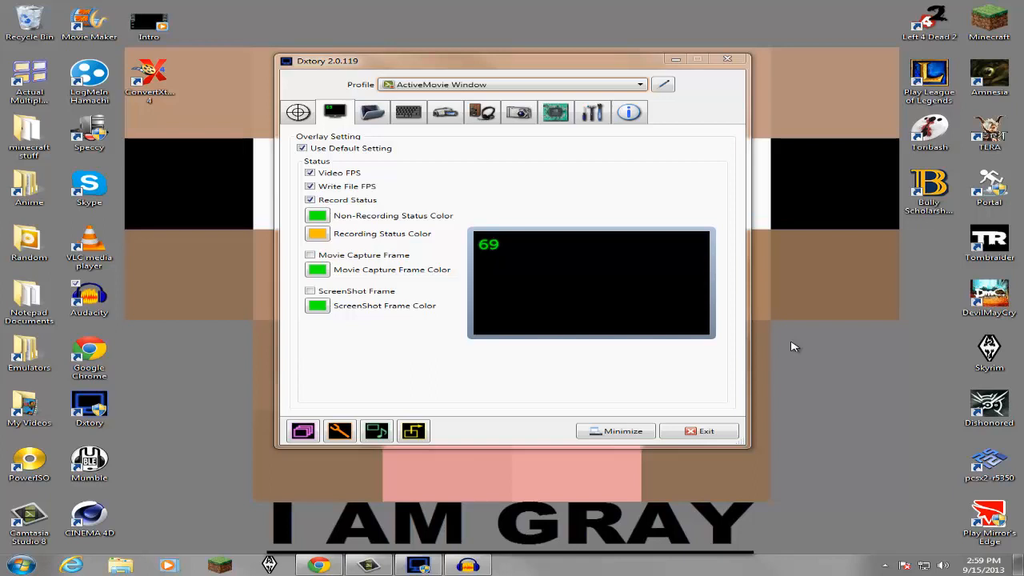
pyautogui.moveTo(776, 174)
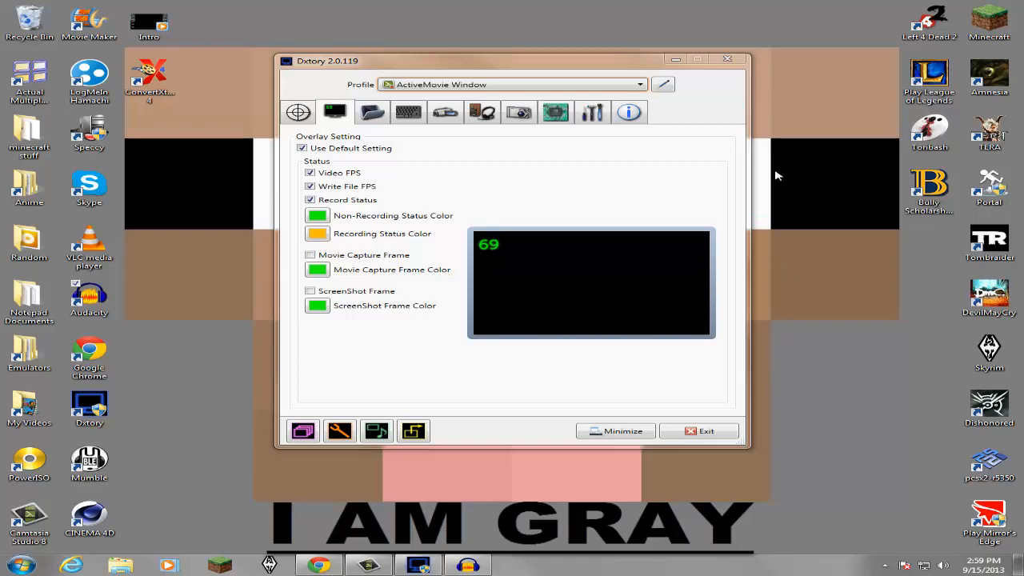
pyautogui.moveTo(654, 163)
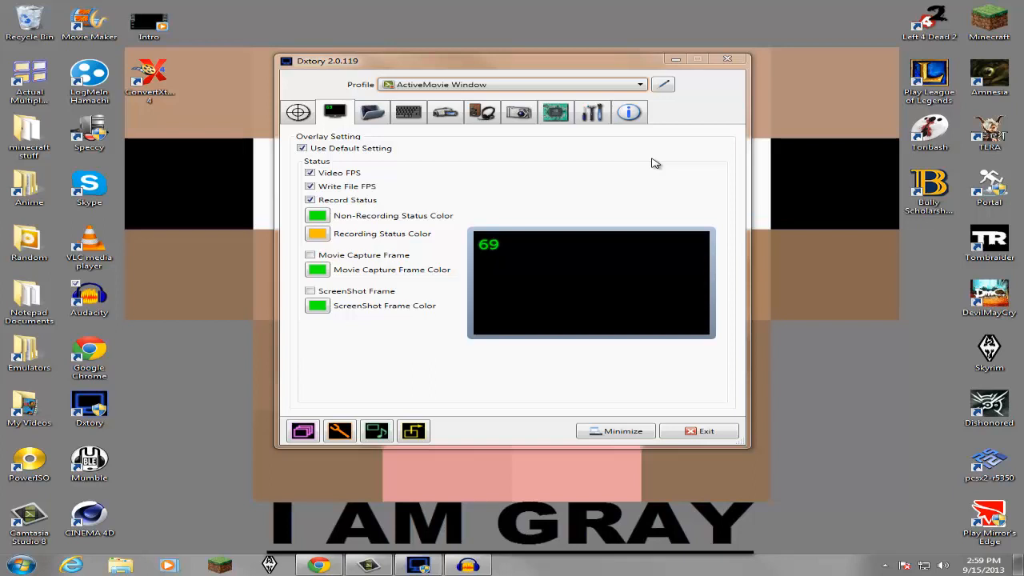
# - Review Dxtory's Folder and HotKey settings, then show the Movie settings with x264 at 30 fps
pyautogui.click(29, 519)
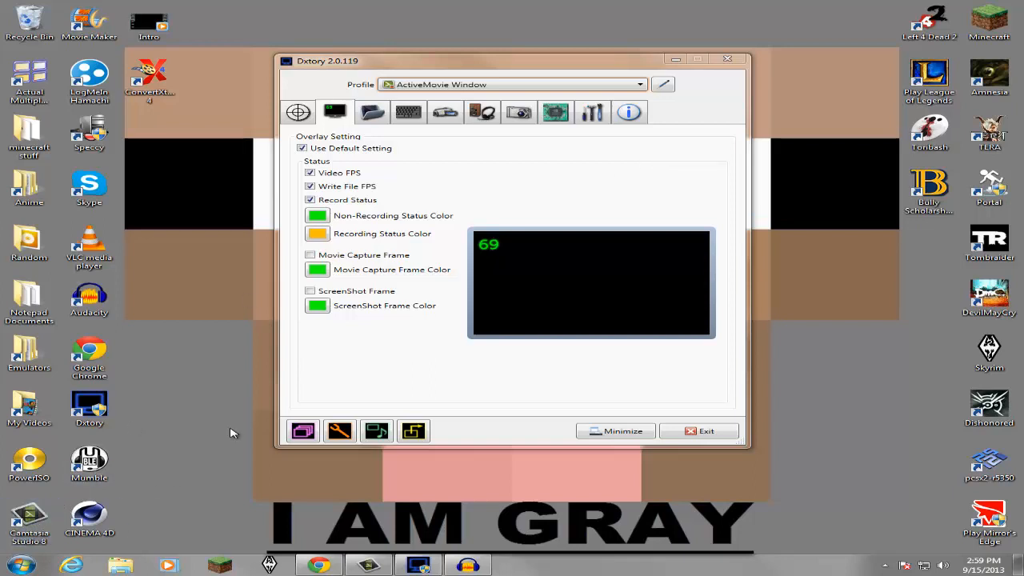
pyautogui.moveTo(223, 445)
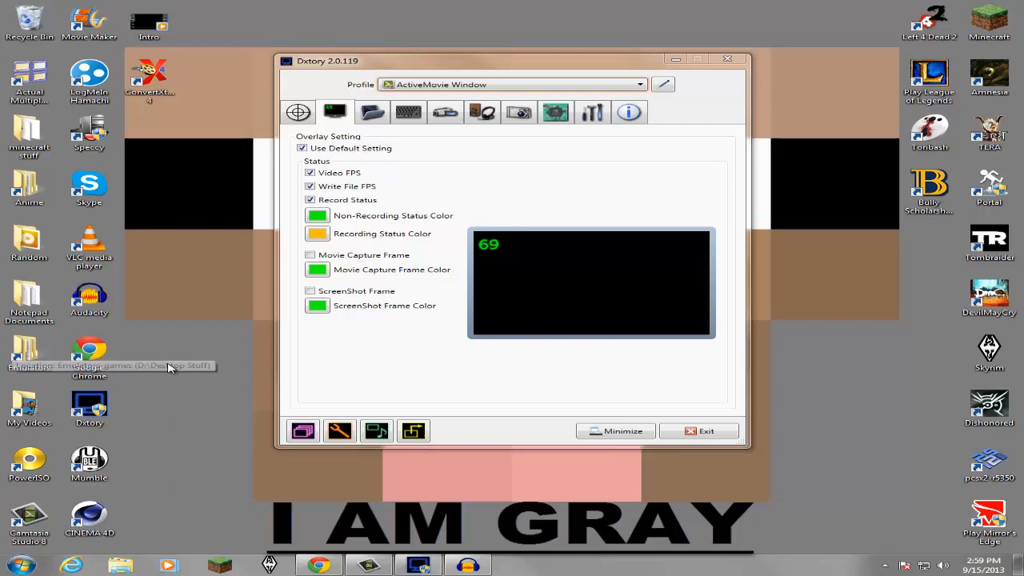
pyautogui.moveTo(390, 378)
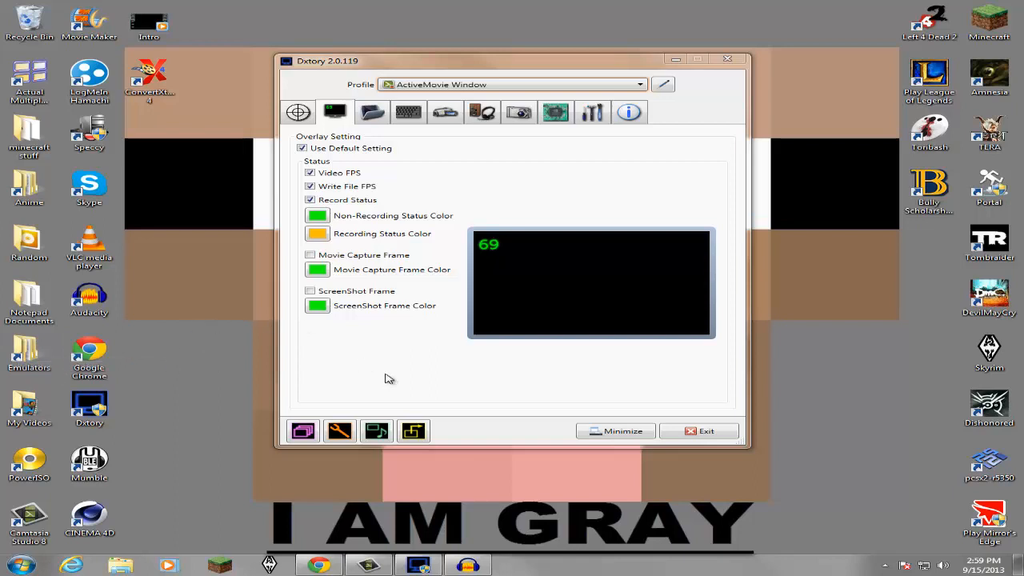
pyautogui.moveTo(221, 396)
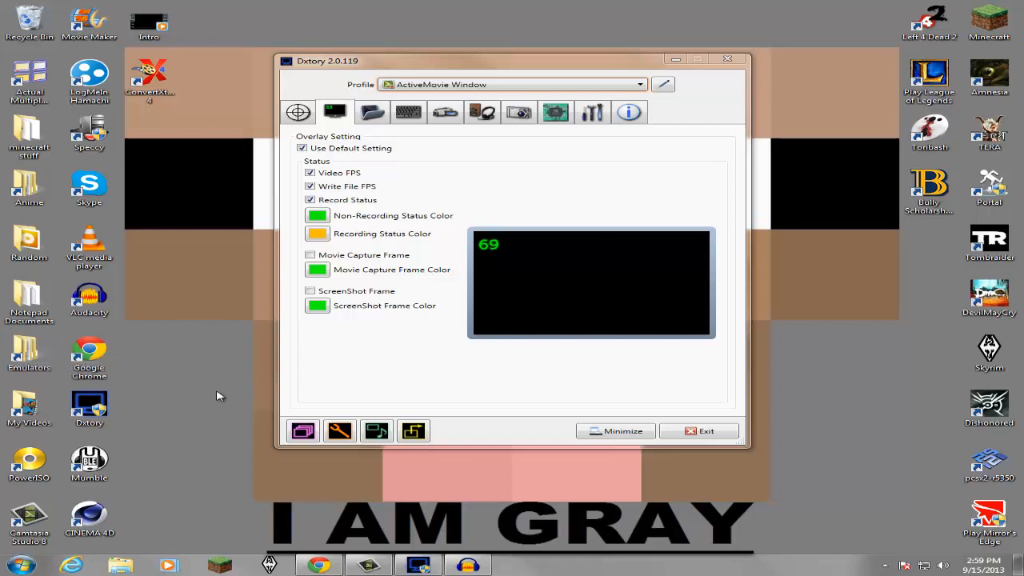
pyautogui.moveTo(247, 381)
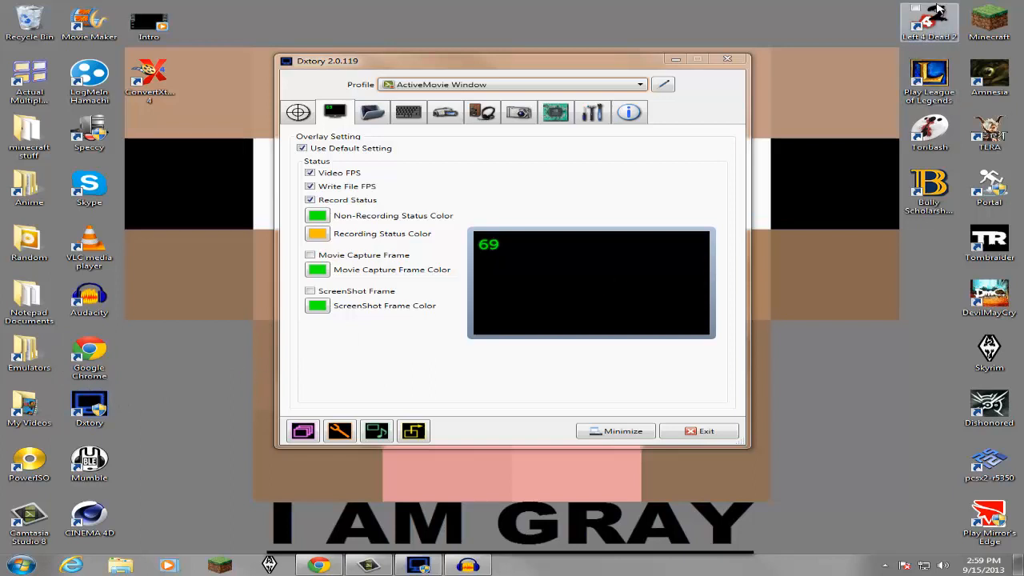
pyautogui.moveTo(909, 287)
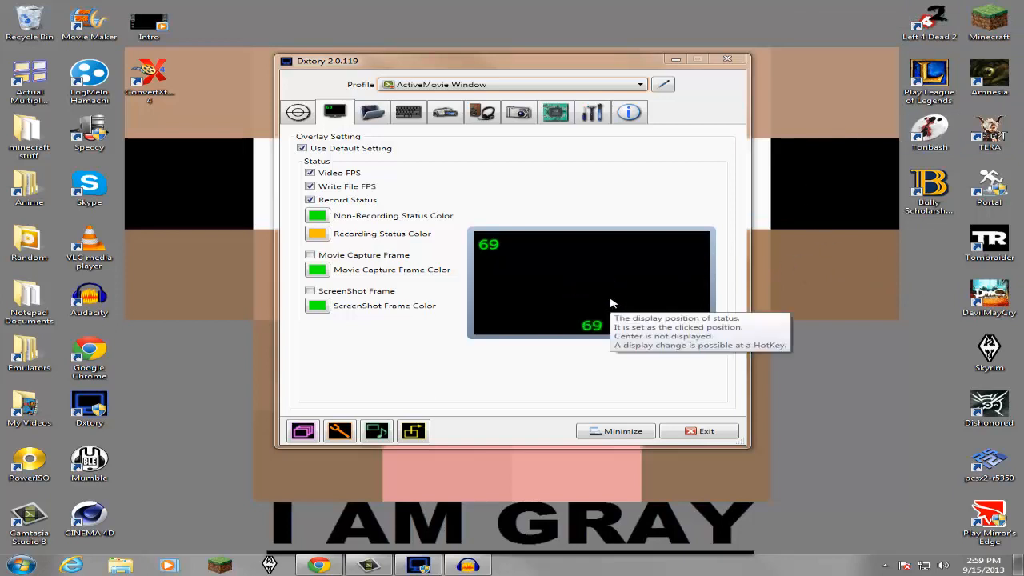
pyautogui.moveTo(602, 185)
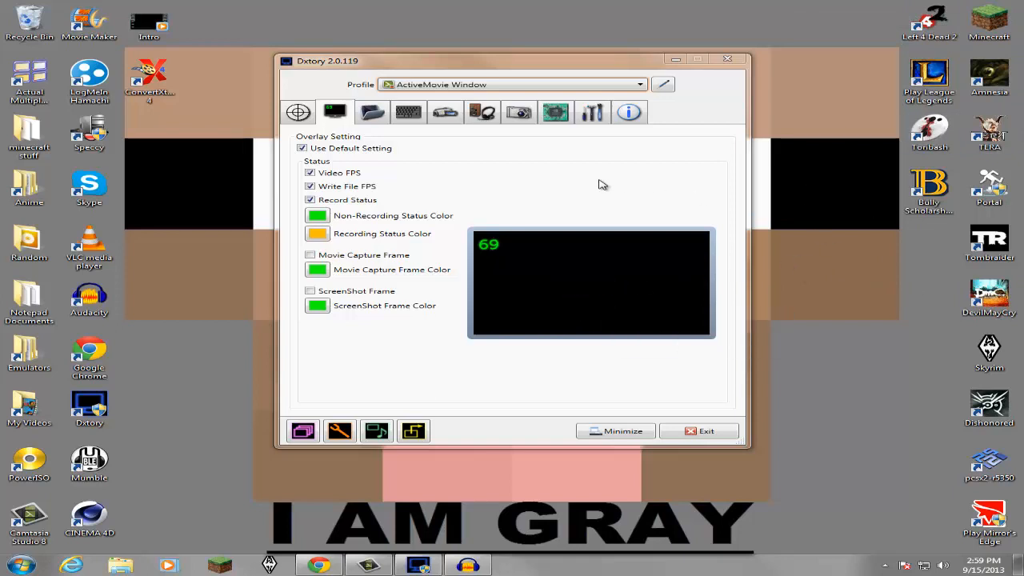
pyautogui.moveTo(599, 189)
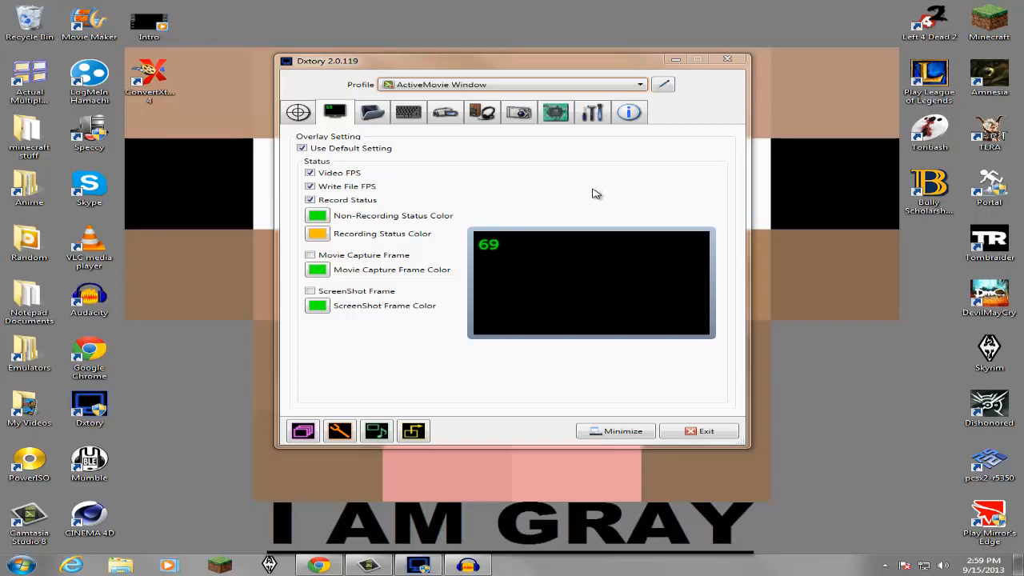
pyautogui.moveTo(522, 144)
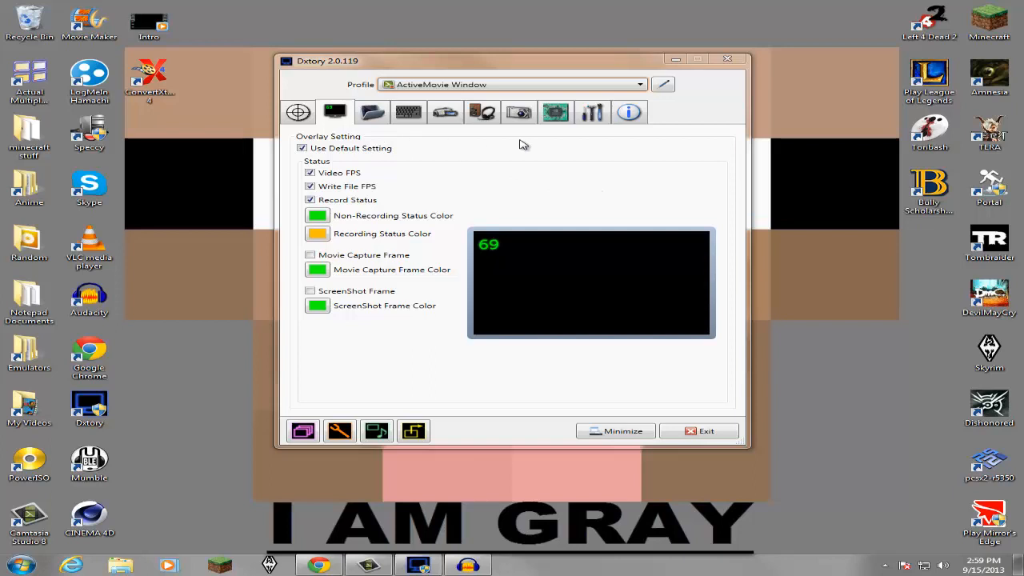
pyautogui.moveTo(371, 112)
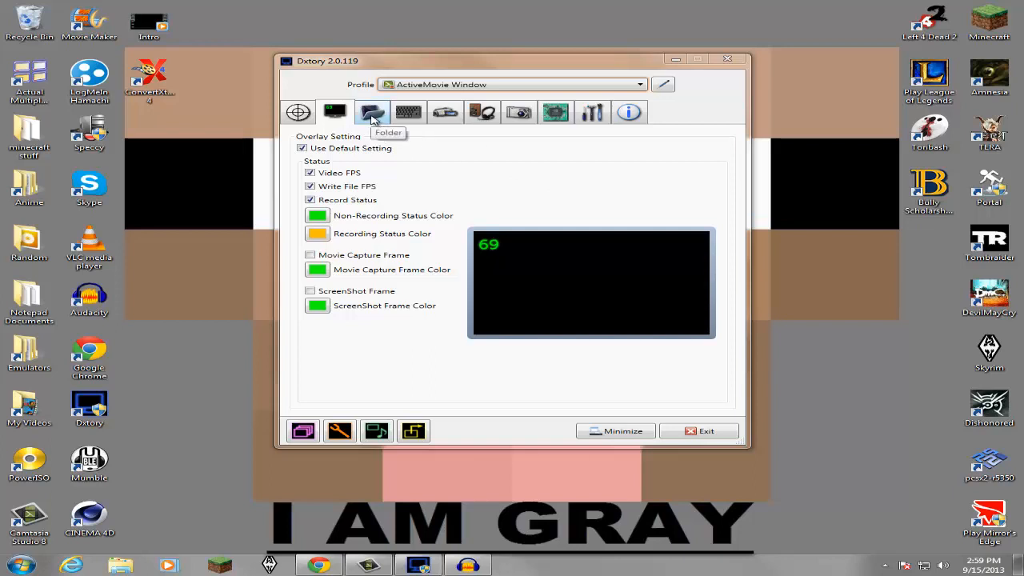
pyautogui.click(371, 112)
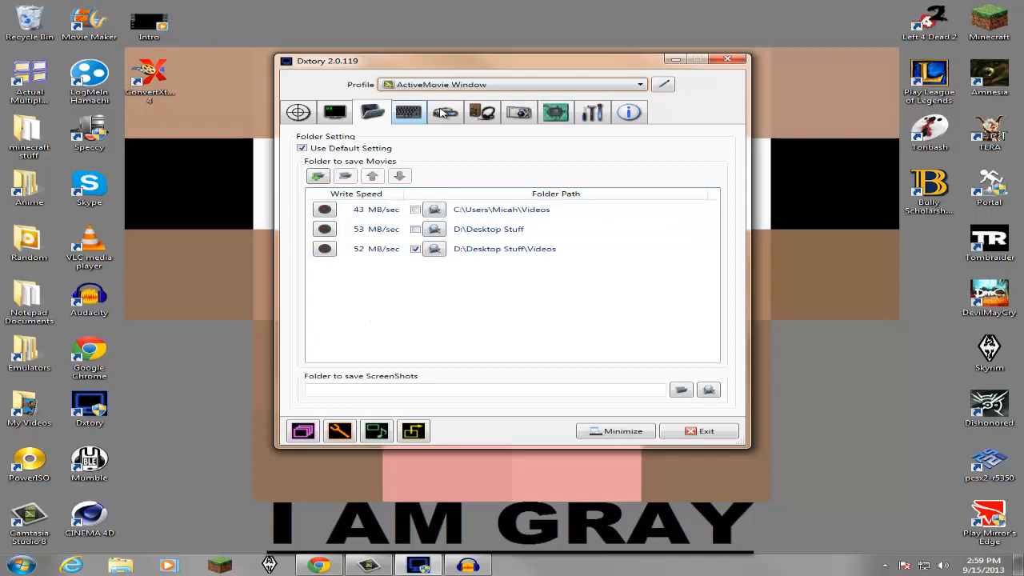
pyautogui.click(408, 112)
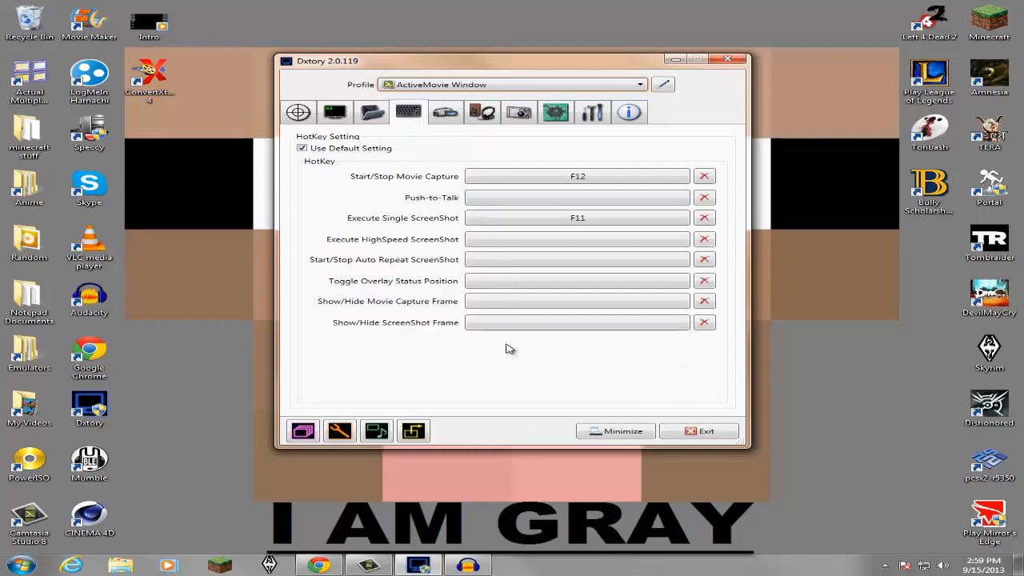
pyautogui.click(445, 112)
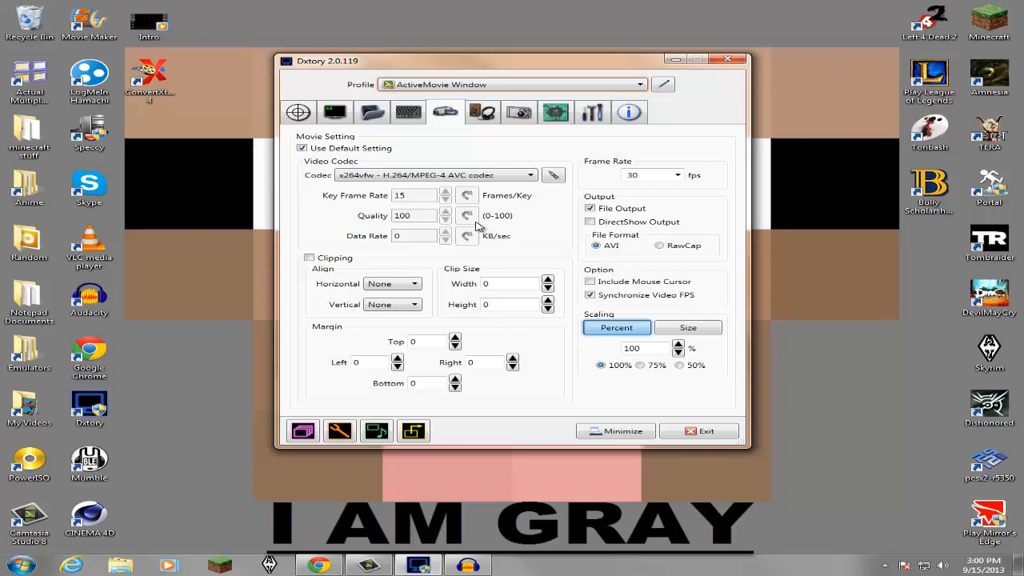
pyautogui.moveTo(488, 174)
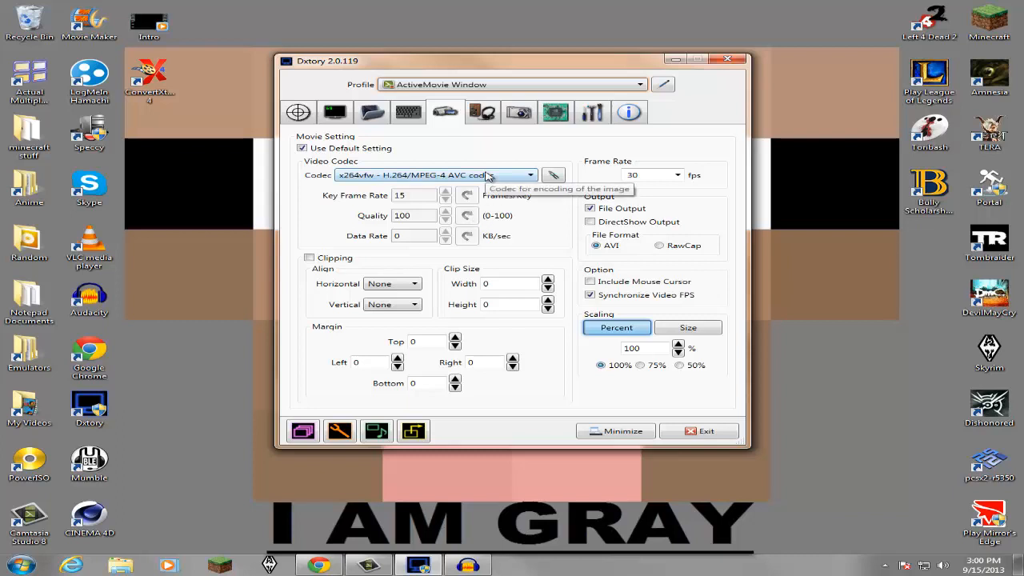
pyautogui.moveTo(550, 147)
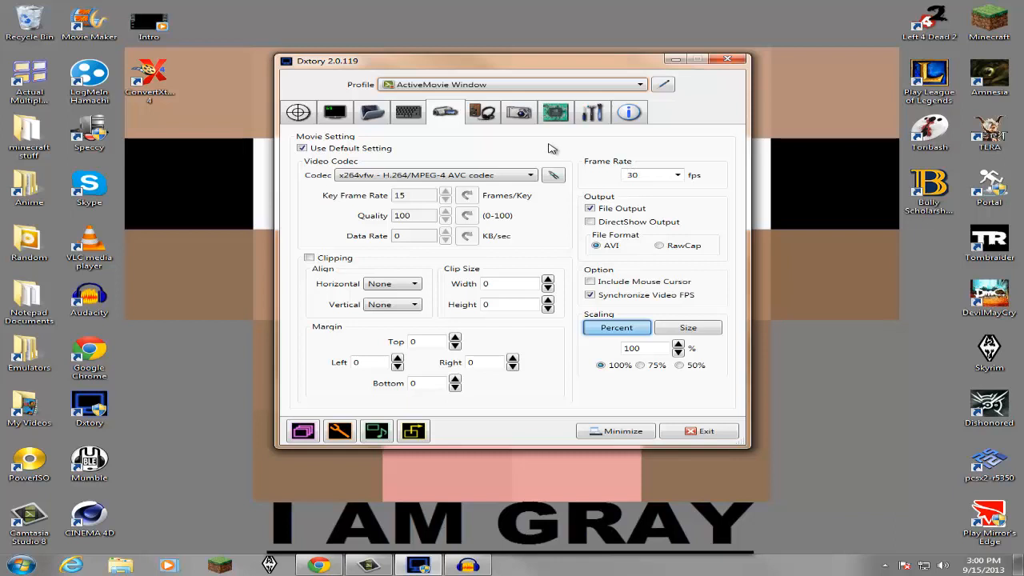
pyautogui.moveTo(550, 148)
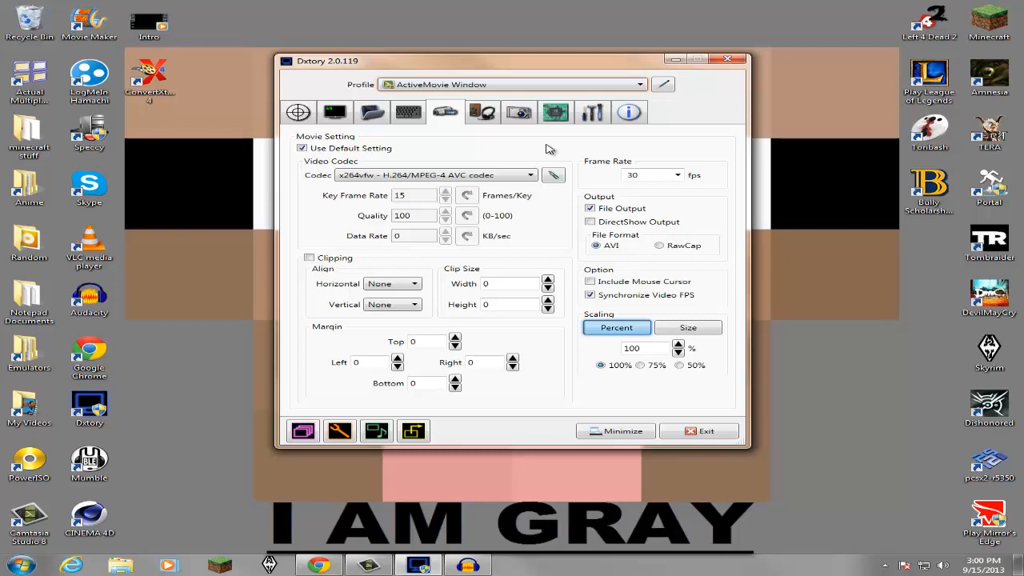
# - Leave the Movie settings and switch to the Dxtory purchase page in Chrome
pyautogui.click(530, 174)
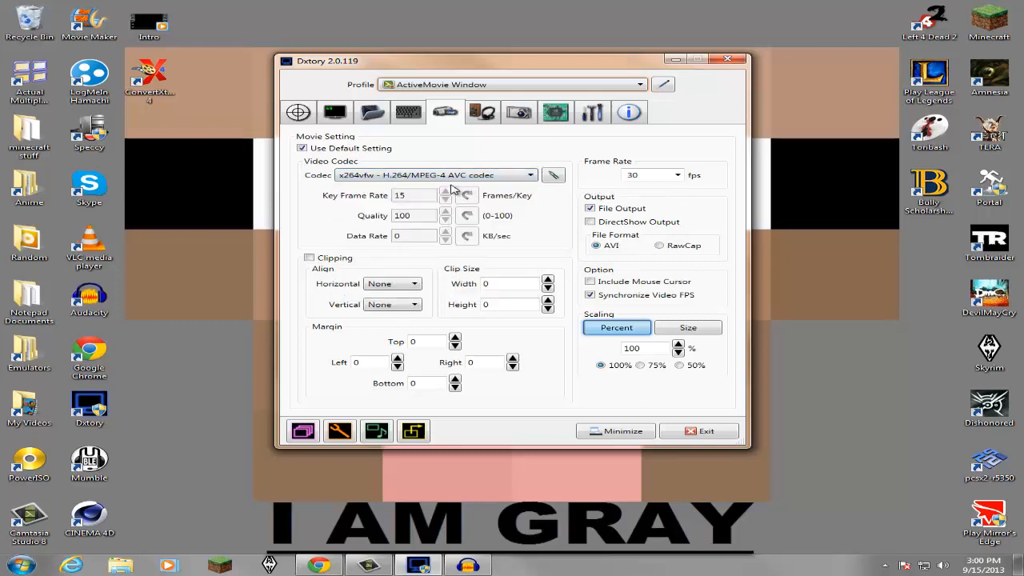
pyautogui.moveTo(499, 518)
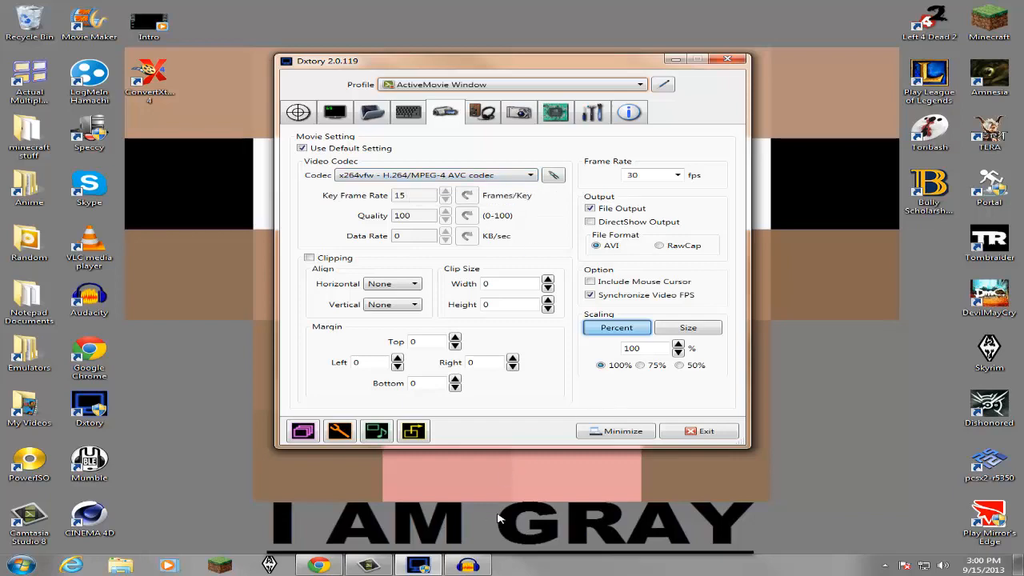
pyautogui.click(319, 565)
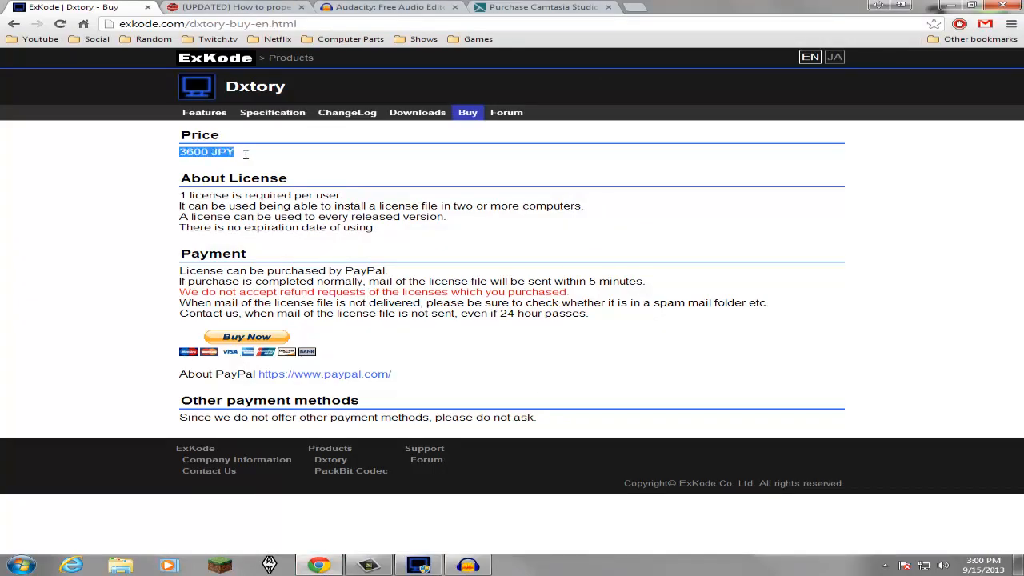
# - Deselect the 3600 JPY price text on the ExKode Dxtory buy page
pyautogui.click(323, 168)
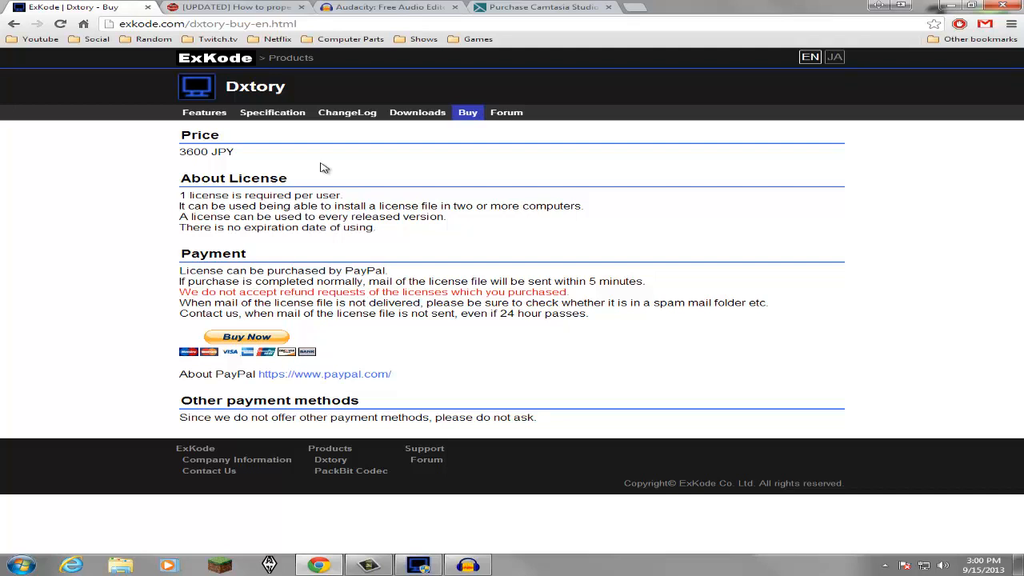
pyautogui.moveTo(296, 163)
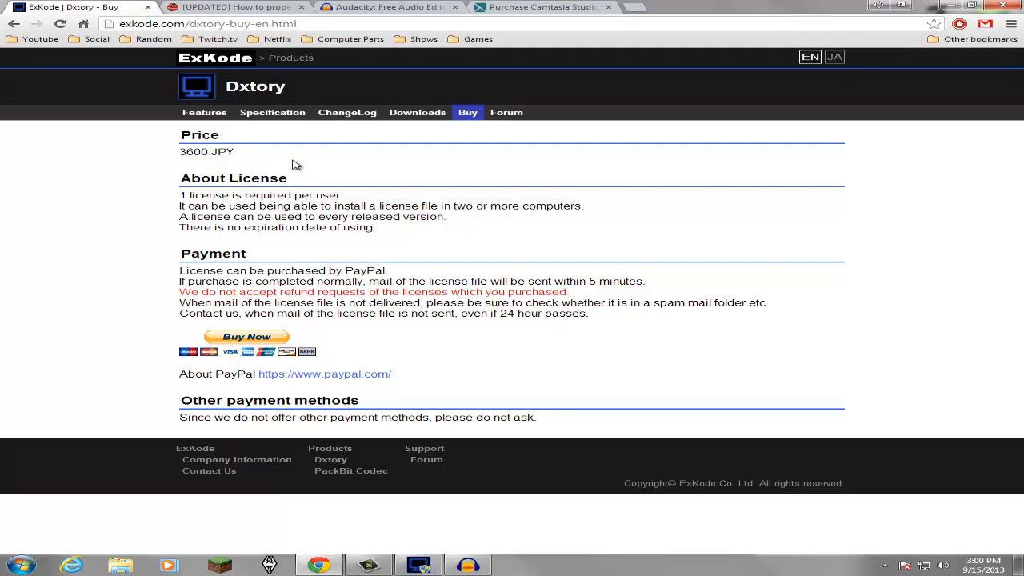
pyautogui.moveTo(138, 9)
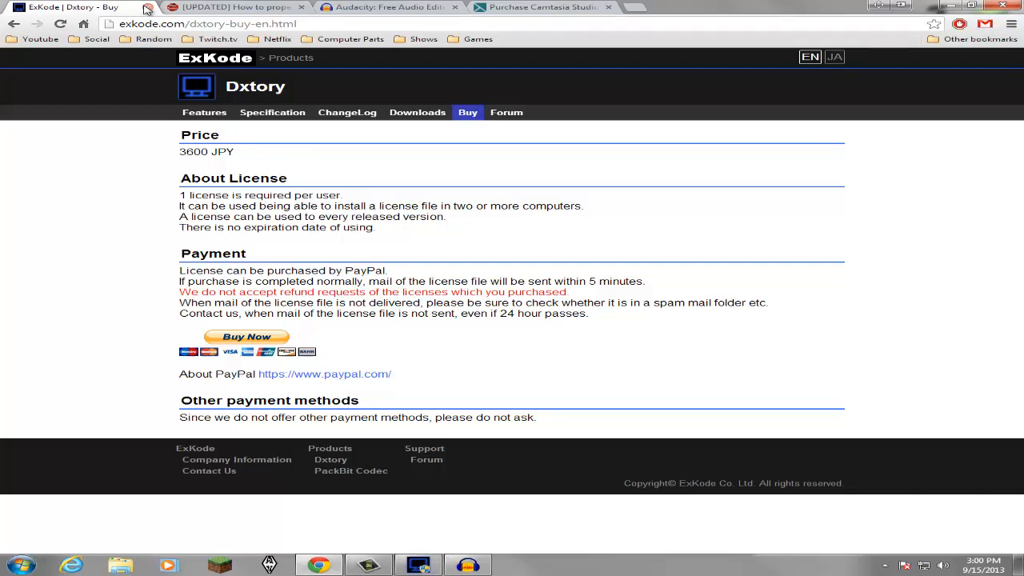
pyautogui.moveTo(152, 10)
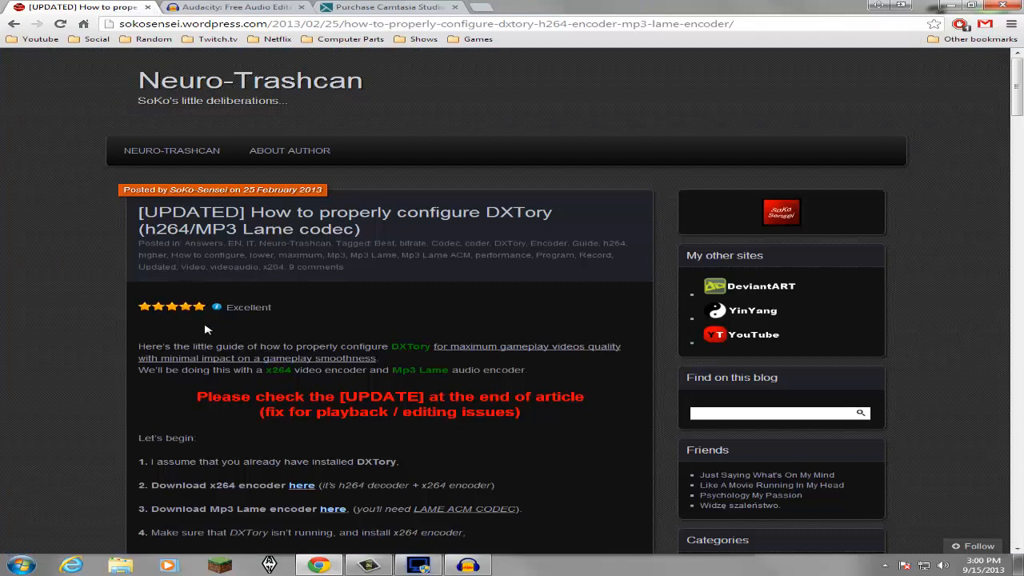
# - Scroll down through the Neuro-Trashcan Dxtory configuration guide
pyautogui.click(144, 307)
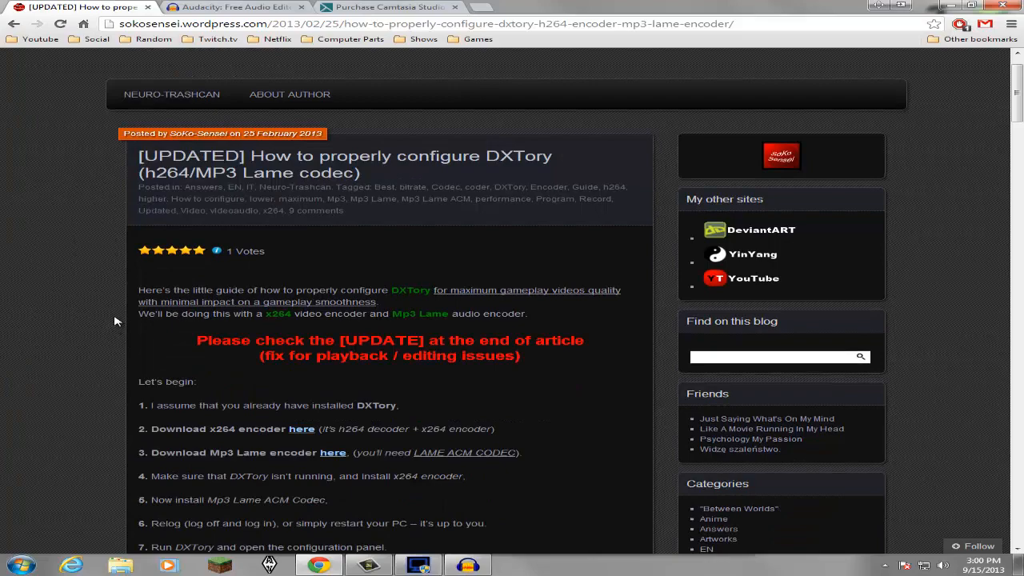
pyautogui.scroll(-3)
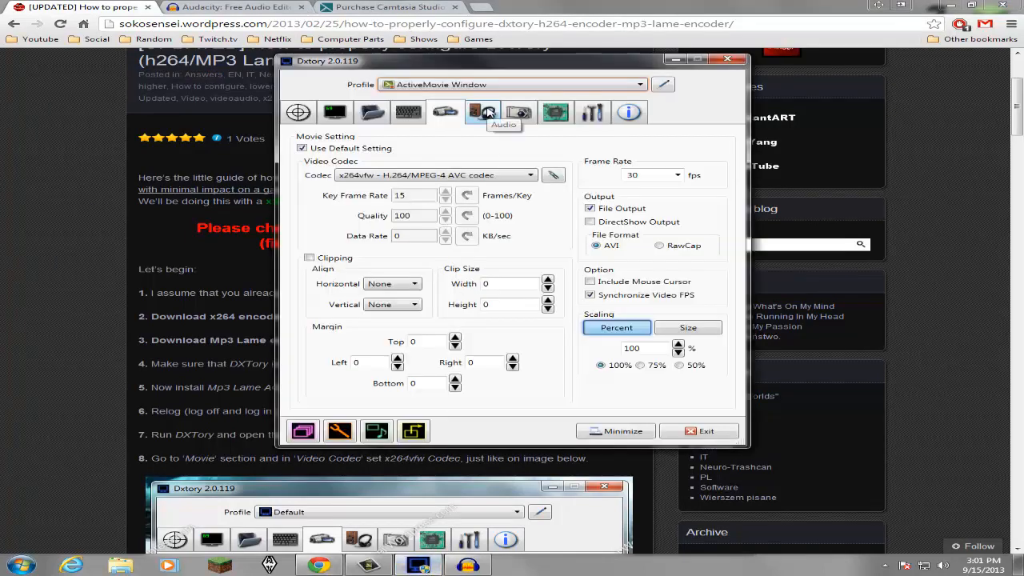
# - Set Dxtory's audio codec to Lame MP3 at 48000 Hz, 320 kbps stereo after viewing PCM formats
pyautogui.click(483, 112)
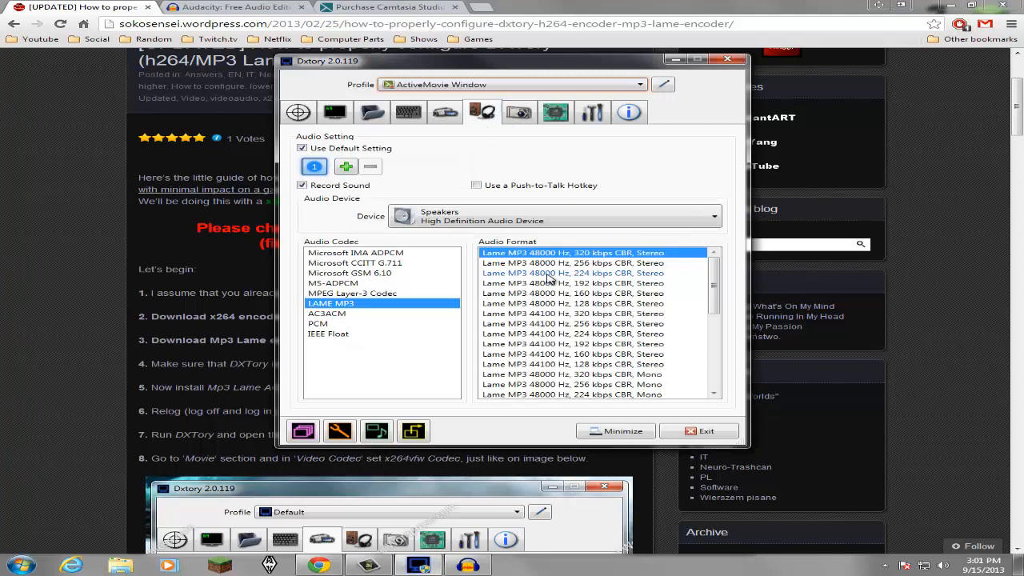
pyautogui.click(317, 324)
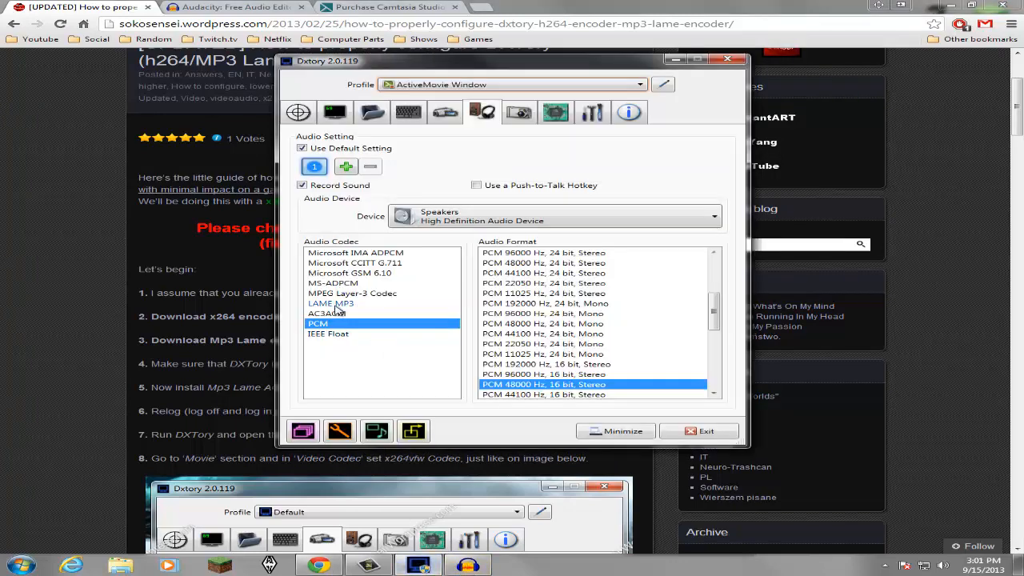
pyautogui.click(329, 302)
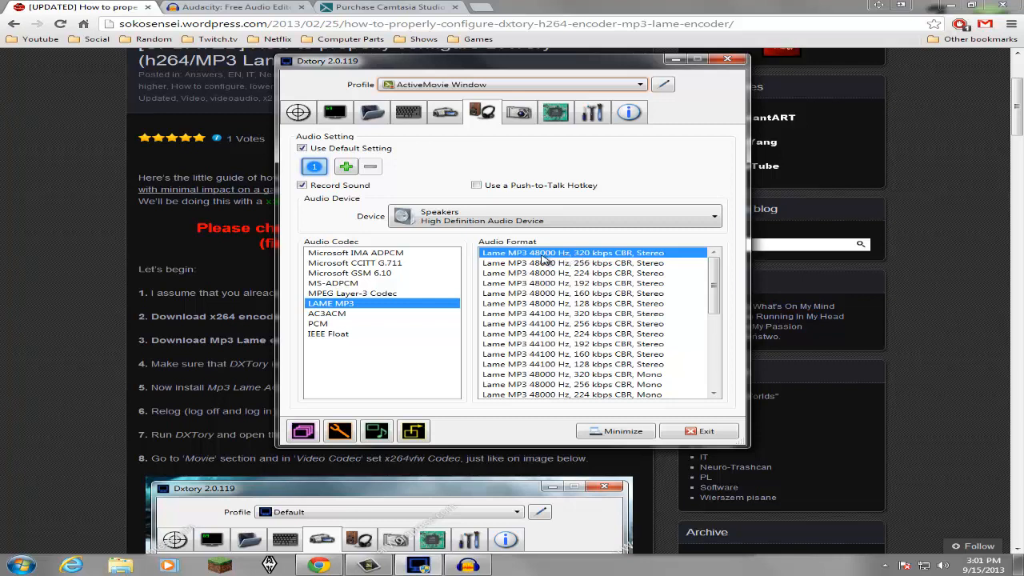
pyautogui.moveTo(606, 262)
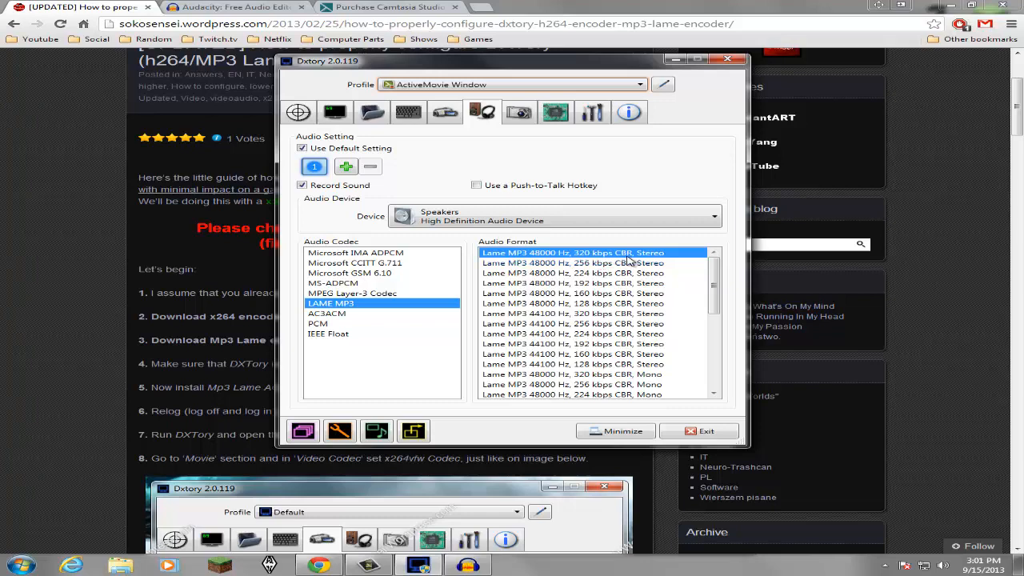
pyautogui.moveTo(621, 256)
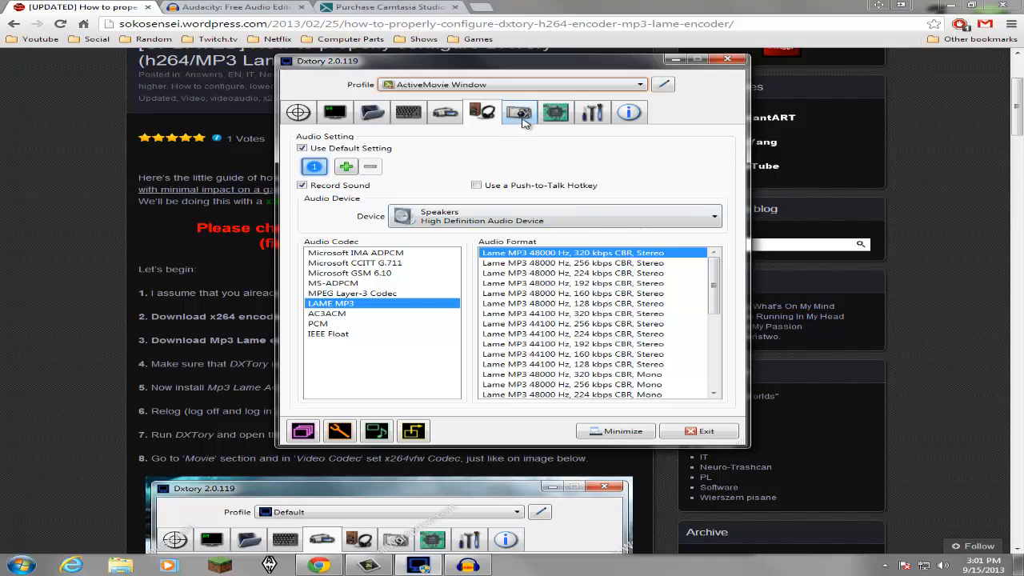
# - Review the Screenshot and Advanced settings, then close the Dxtory settings window
pyautogui.click(518, 112)
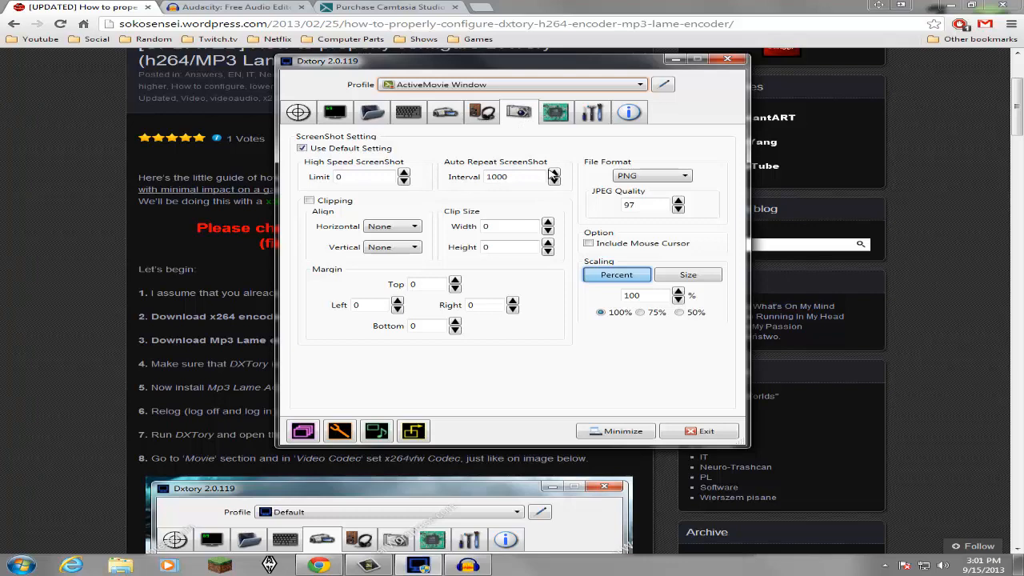
pyautogui.click(554, 112)
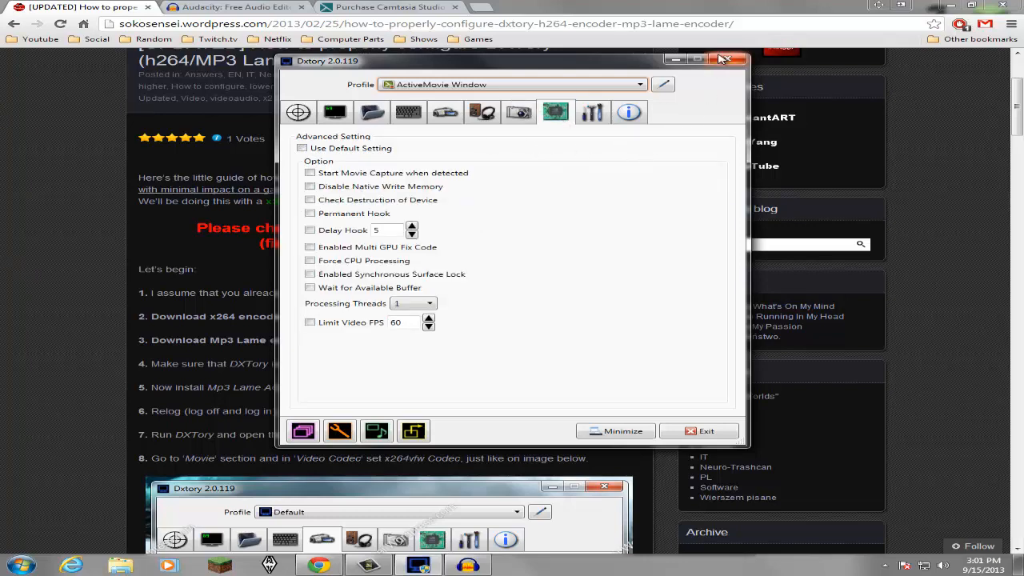
pyautogui.click(726, 57)
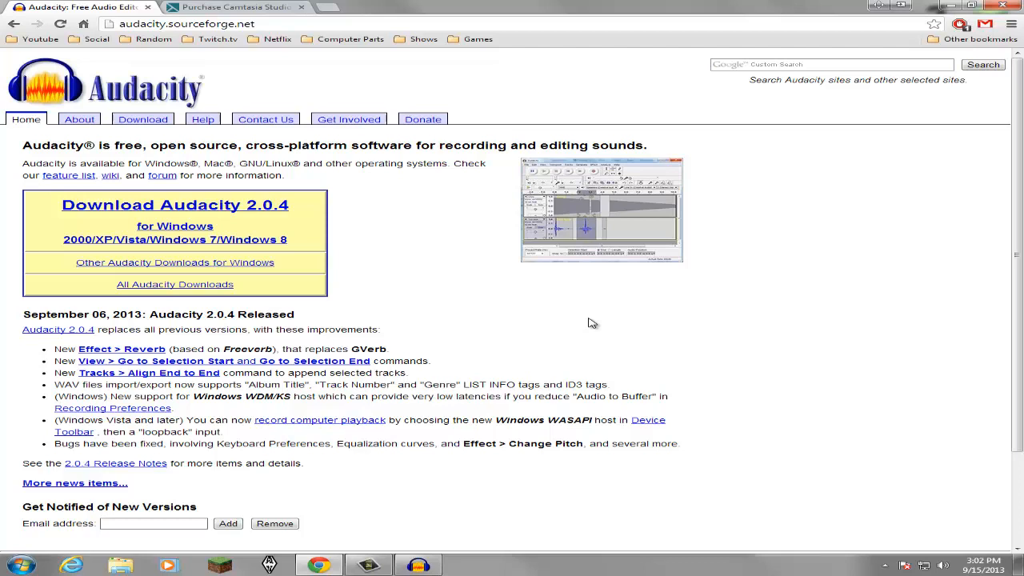
pyautogui.moveTo(250, 163)
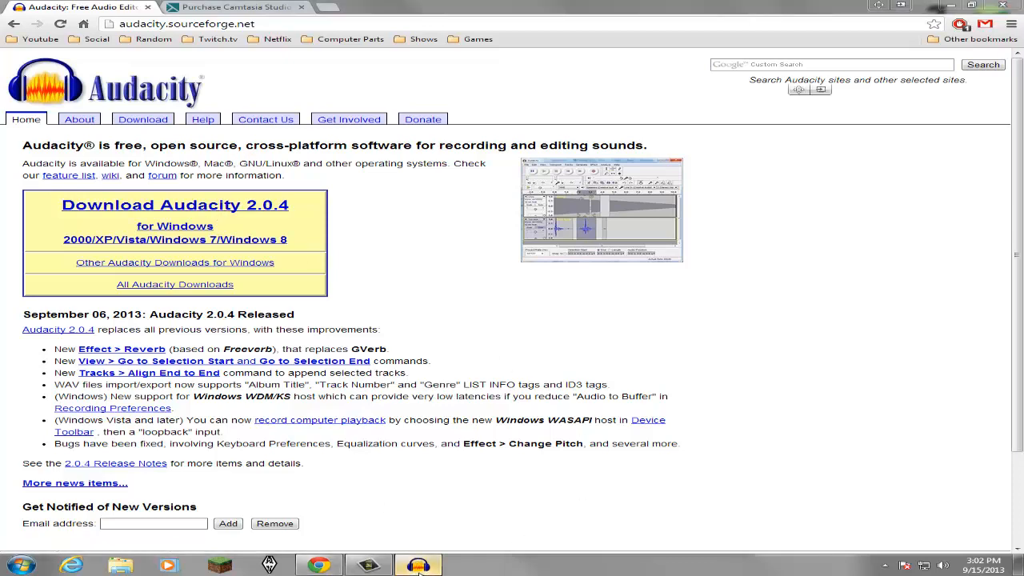
# - Launch Audacity from the taskbar over its 2.0.4 download page
pyautogui.click(420, 566)
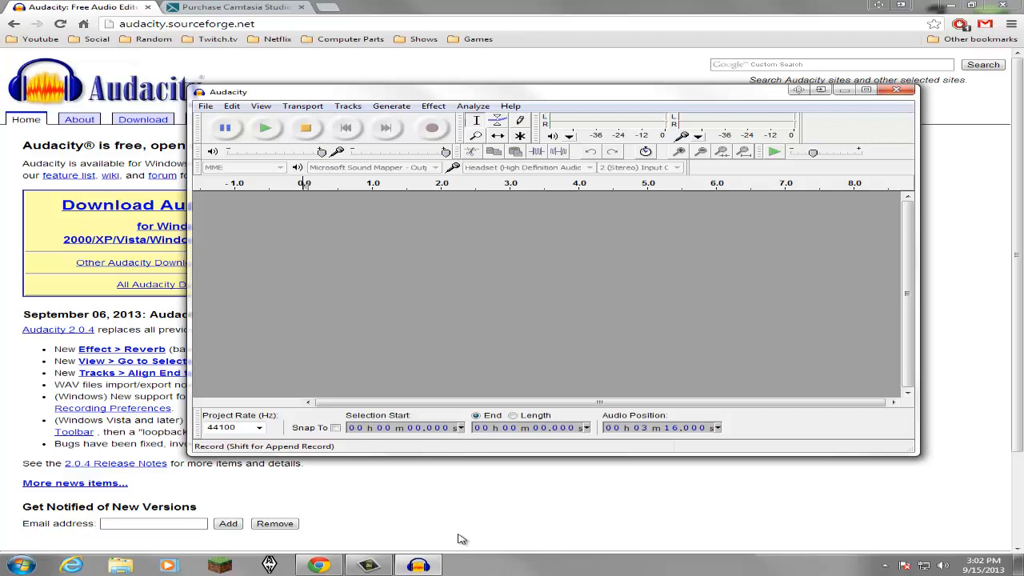
pyautogui.moveTo(600, 275)
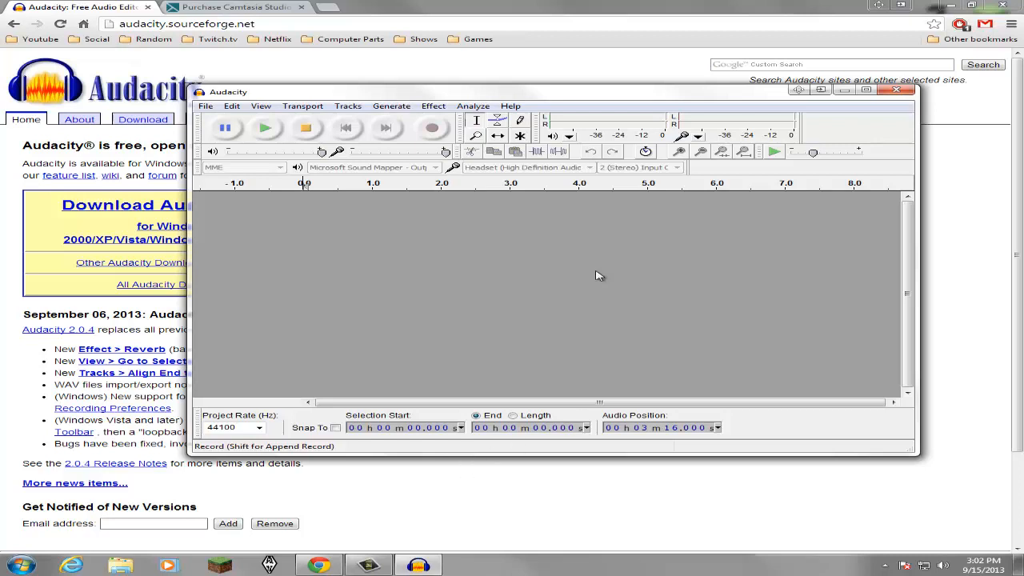
pyautogui.moveTo(432, 128)
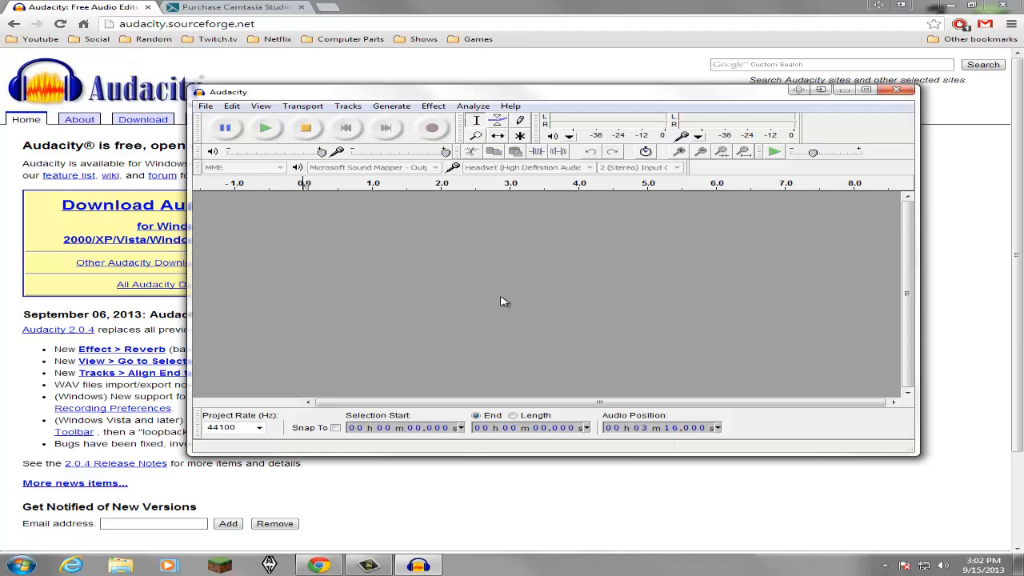
pyautogui.moveTo(435, 102)
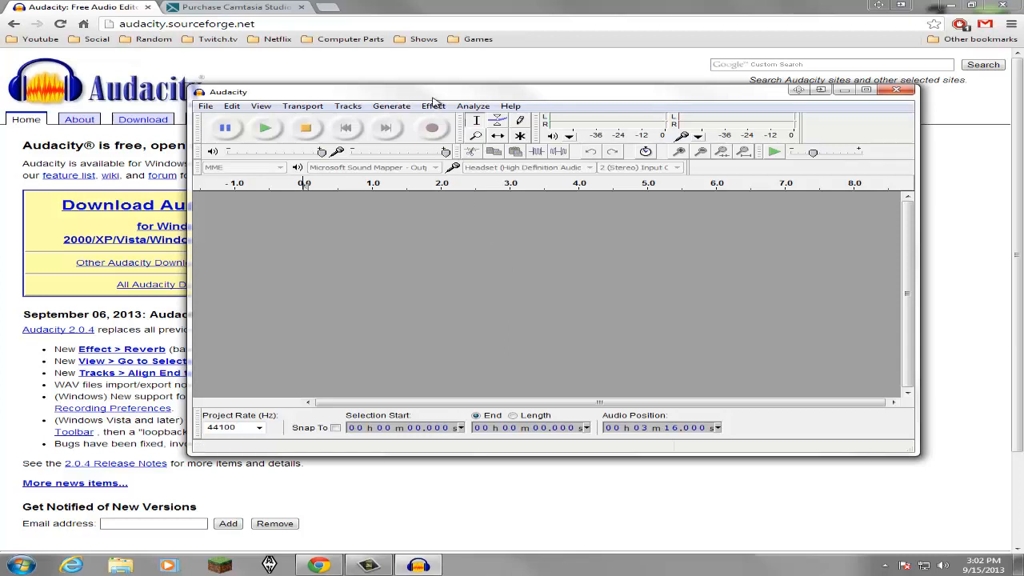
# - Show Audacity's Effect list, from Amplify to Vocoder
pyautogui.click(432, 106)
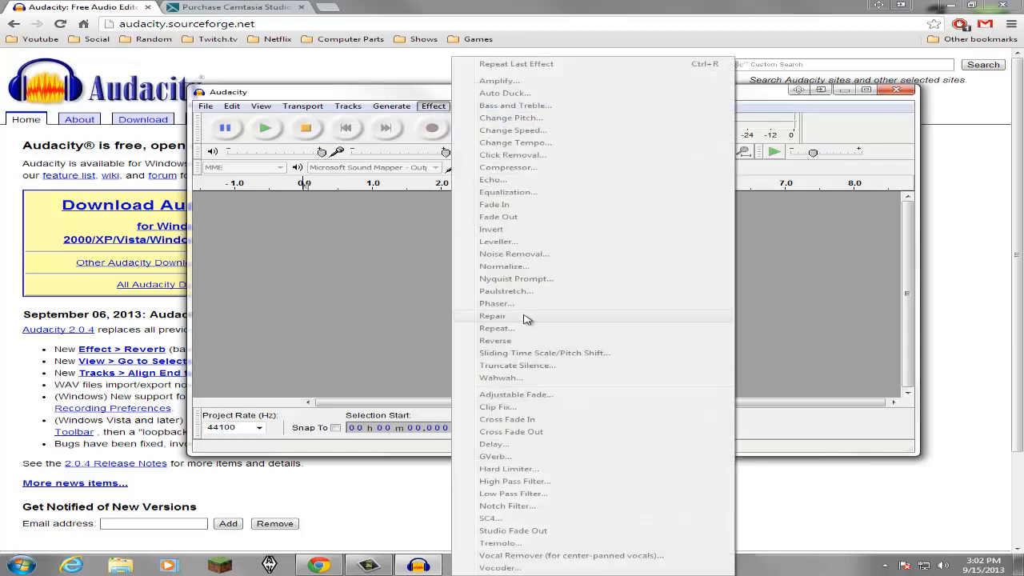
pyautogui.moveTo(503, 258)
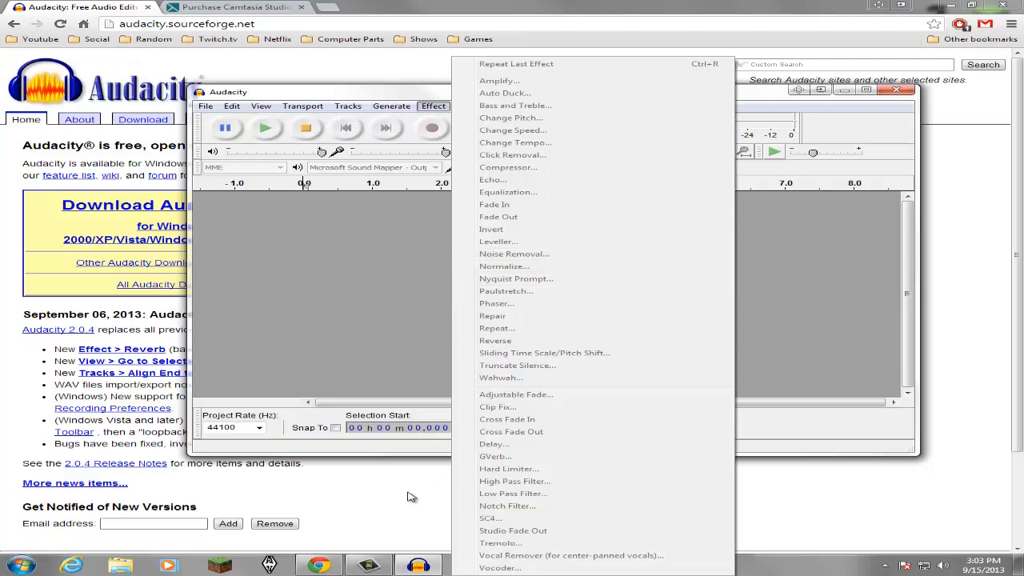
pyautogui.moveTo(406, 493)
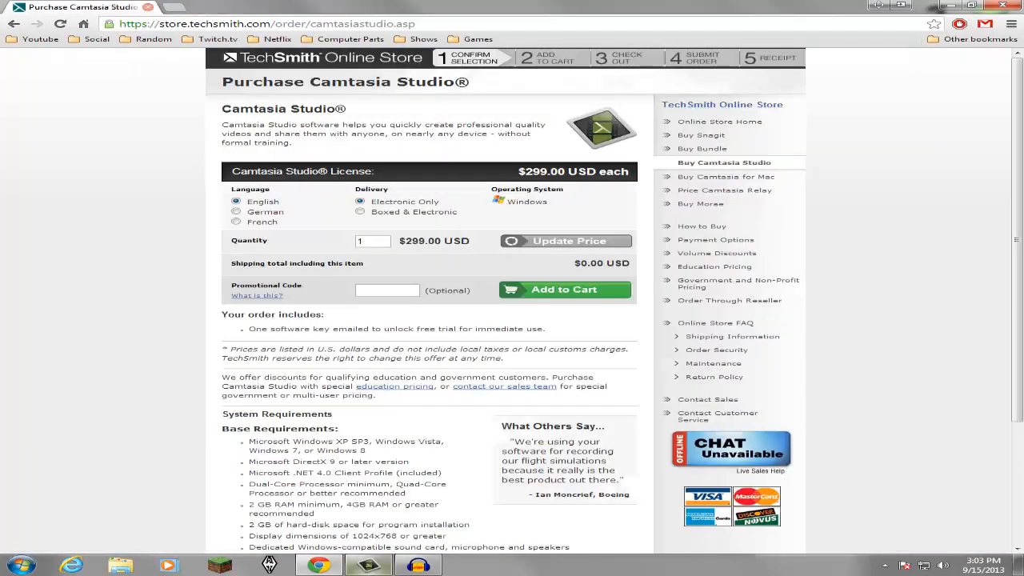
# - Bring the Audacity window forward over the $299 Camtasia Studio purchase page
pyautogui.click(417, 565)
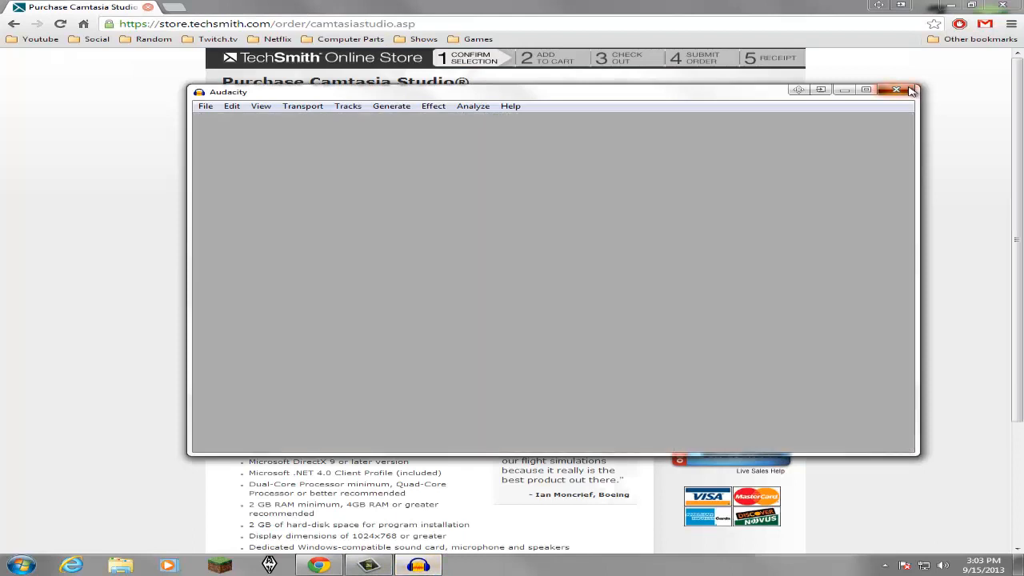
# - Close Audacity, leaving the Camtasia Studio purchase page displayed
pyautogui.click(896, 89)
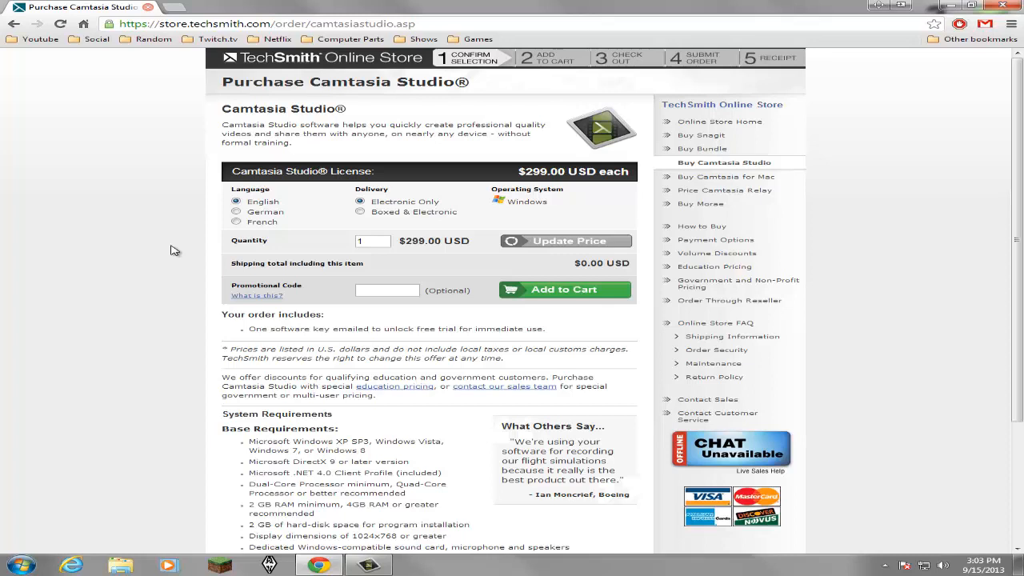
pyautogui.moveTo(450, 7)
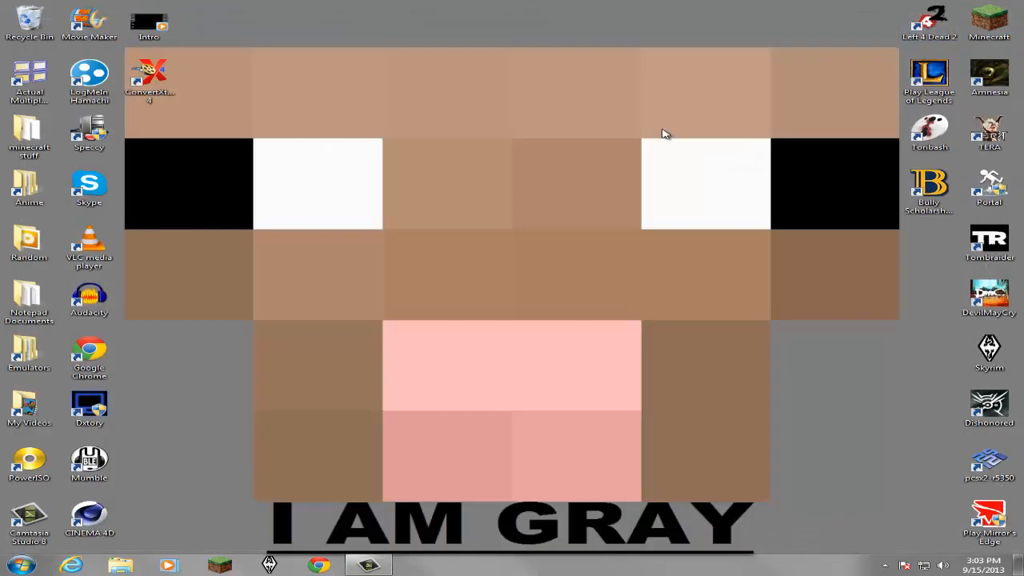
# - Launch Camtasia Studio, import IntroFixed.mp4 and place it on Track 1
pyautogui.click(368, 567)
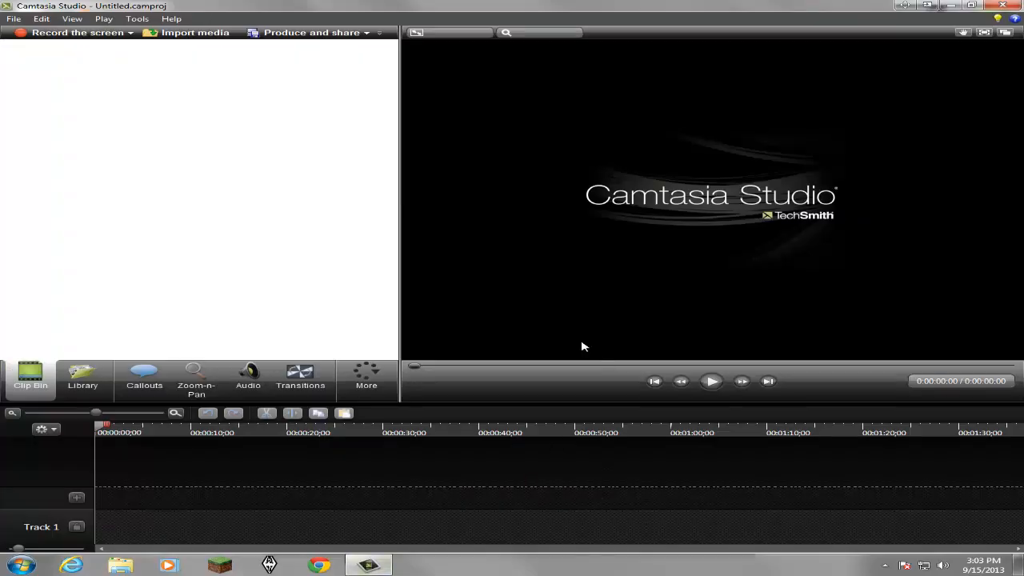
pyautogui.moveTo(244, 61)
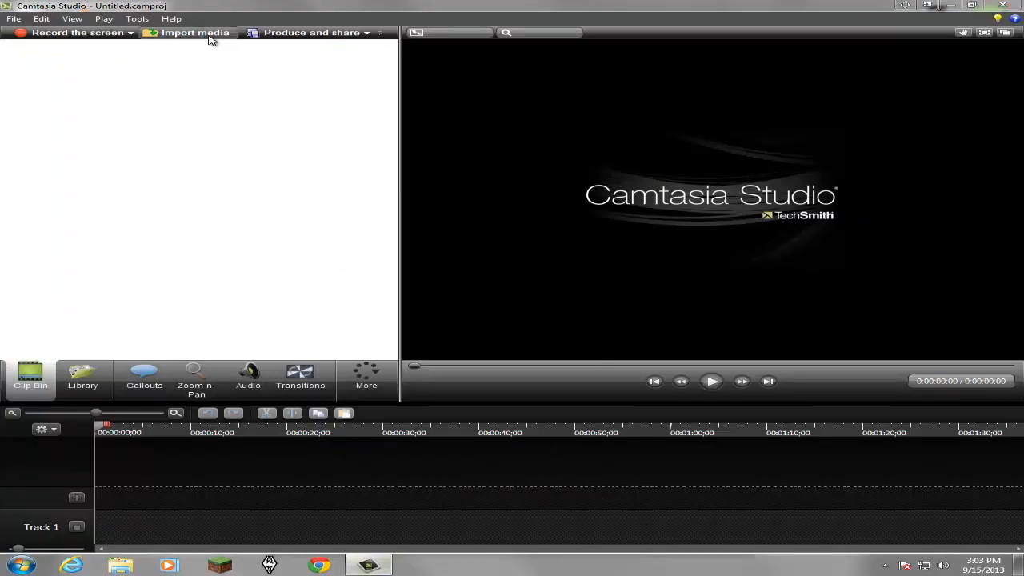
pyautogui.click(195, 32)
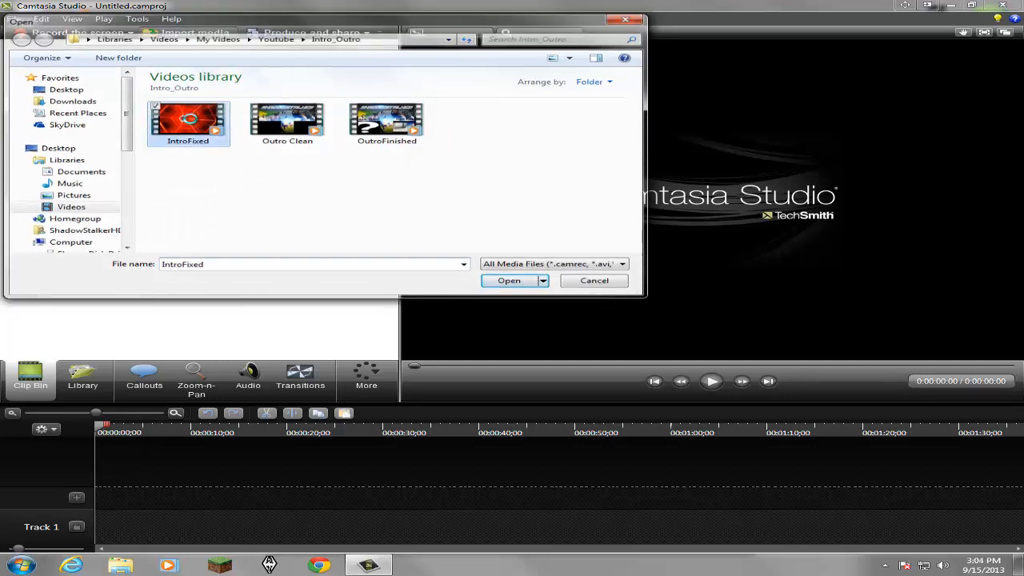
pyautogui.click(509, 280)
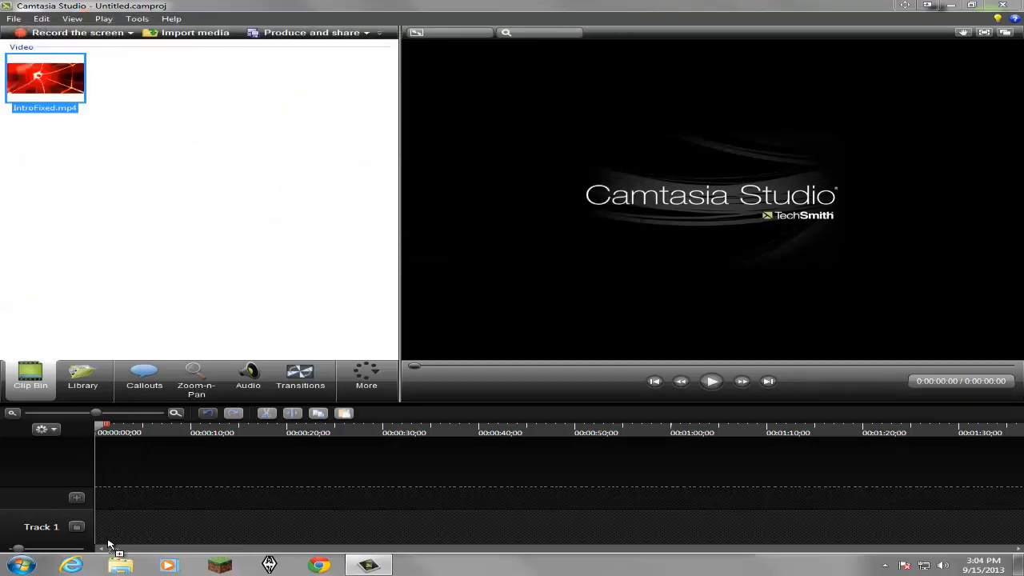
pyautogui.moveTo(45, 78); pyautogui.dragTo(135, 526)
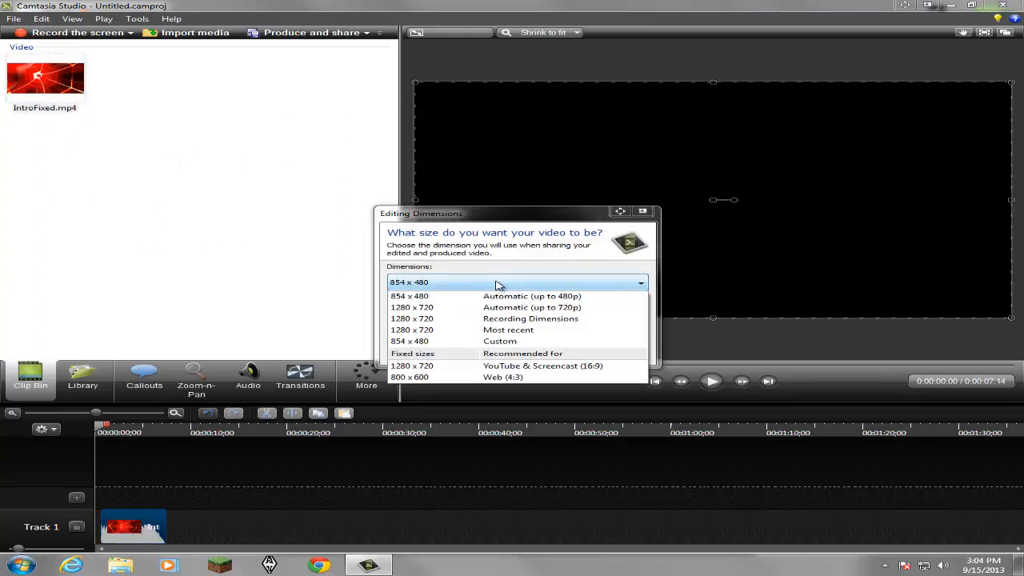
# - Set the editing dimensions to 1280 × 720 and play back the IntroFixed clip in the preview
pyautogui.click(411, 319)
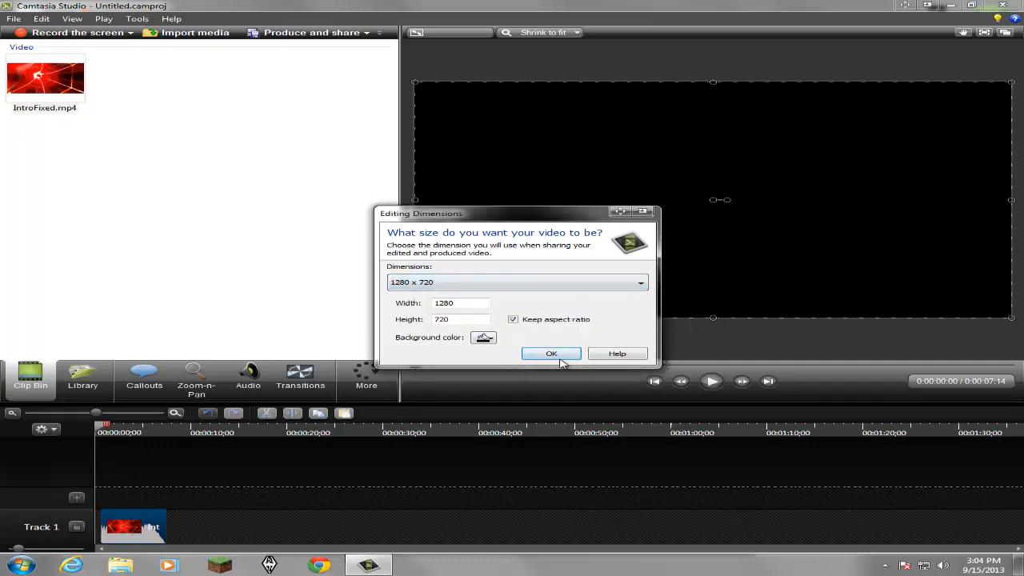
pyautogui.click(550, 354)
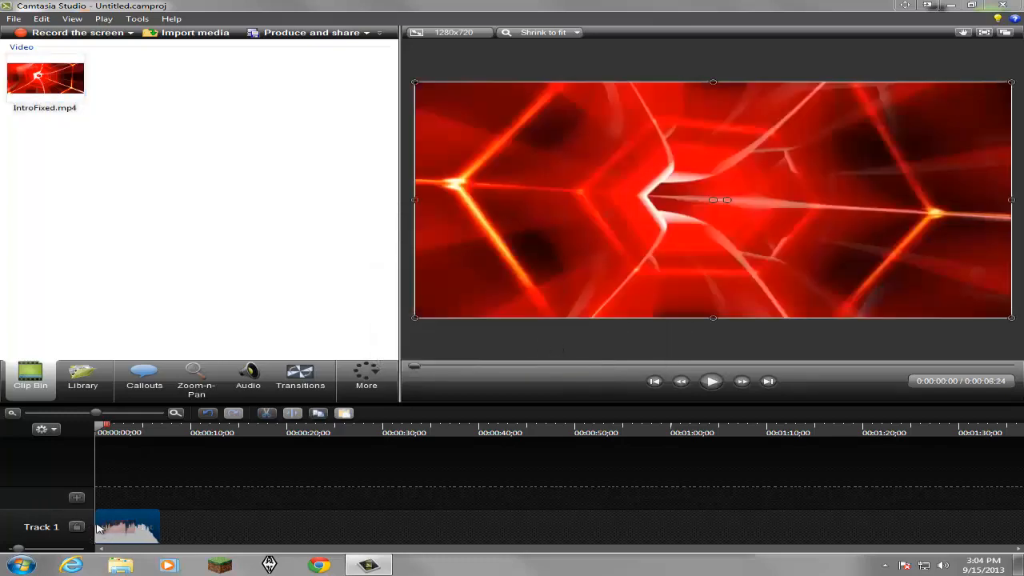
pyautogui.click(711, 381)
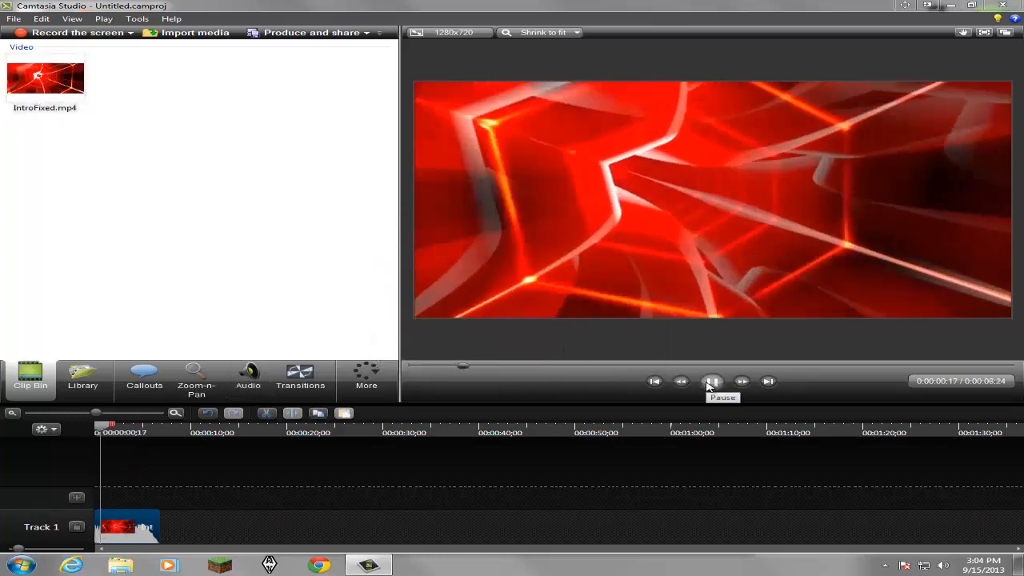
pyautogui.click(712, 380)
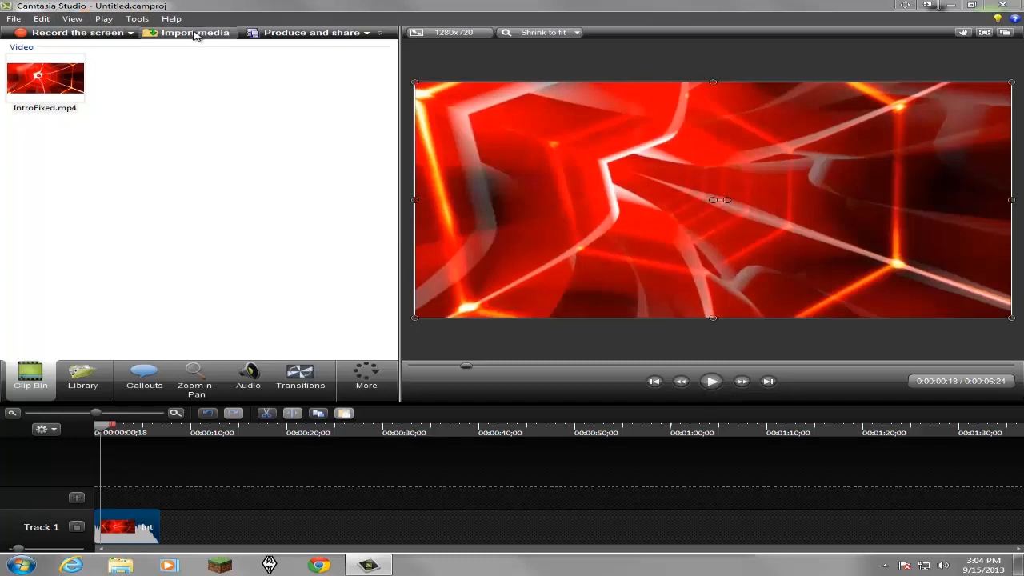
# - Import OutroFinished.mp4 and place it on Track 1 right after the intro clip
pyautogui.click(195, 32)
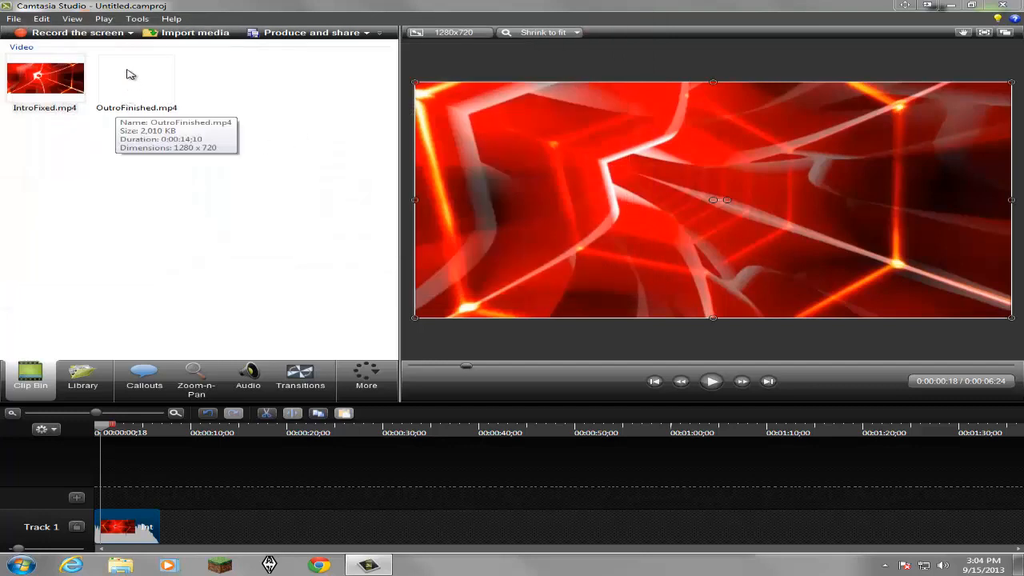
pyautogui.moveTo(136, 80); pyautogui.dragTo(264, 491)
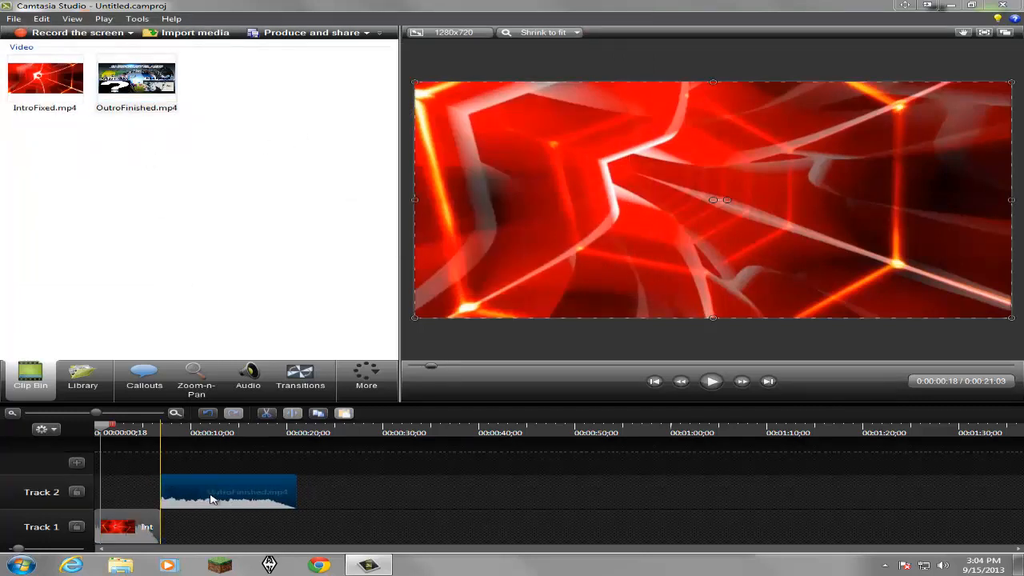
pyautogui.moveTo(229, 490); pyautogui.dragTo(229, 526)
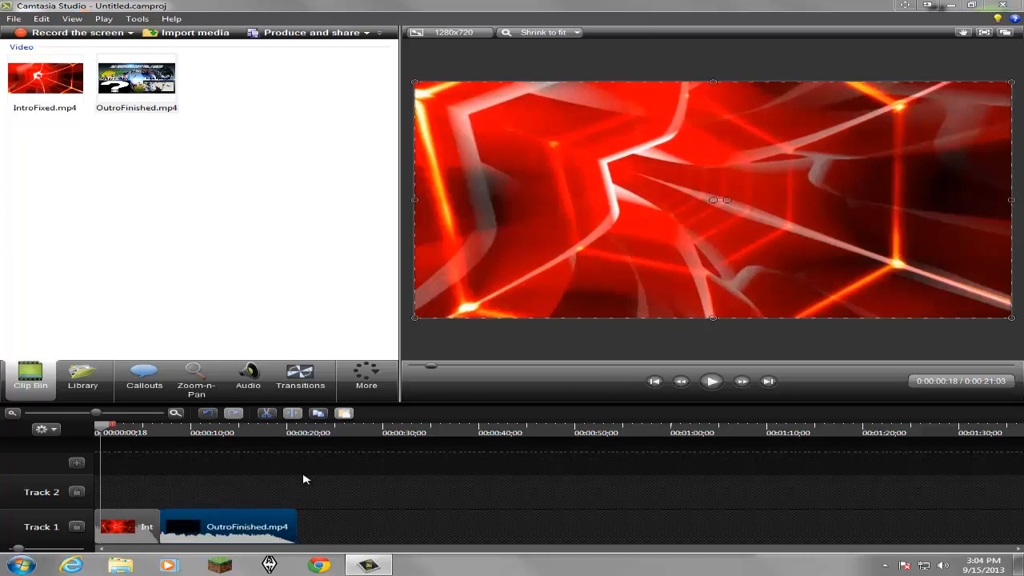
pyautogui.moveTo(173, 543)
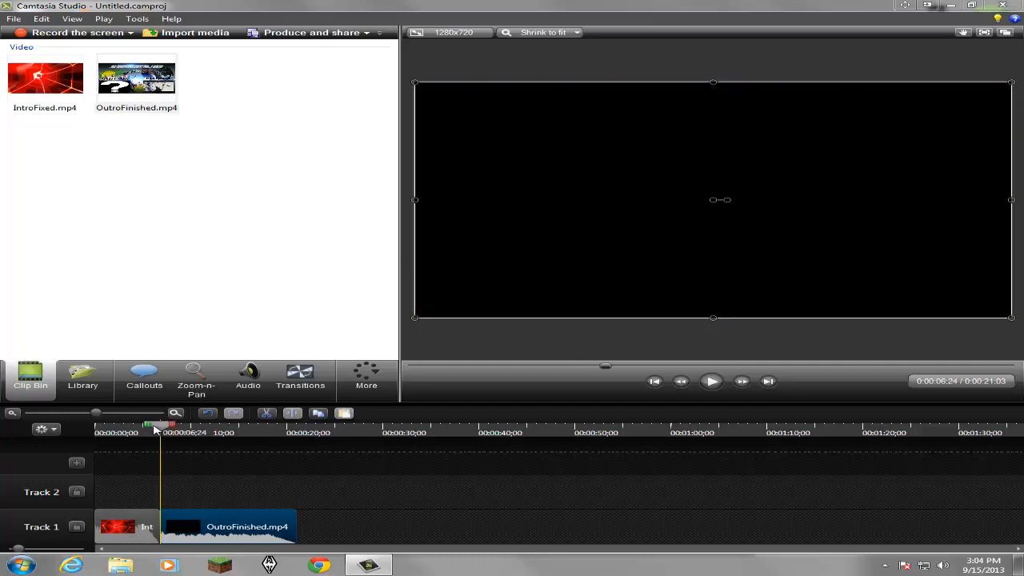
# - Preview the outro clip from its start, then pause playback
pyautogui.click(710, 381)
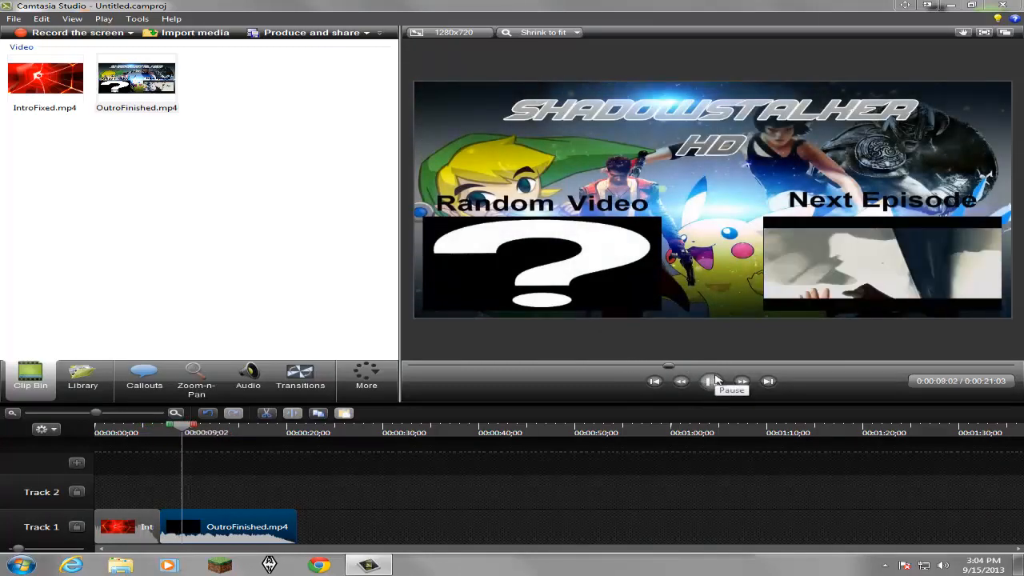
pyautogui.click(710, 381)
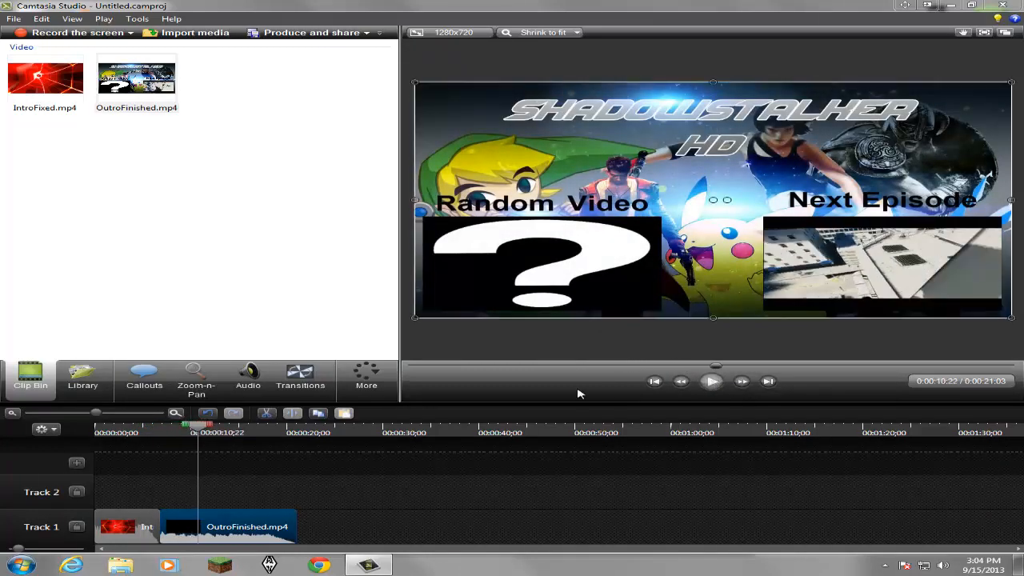
pyautogui.click(248, 376)
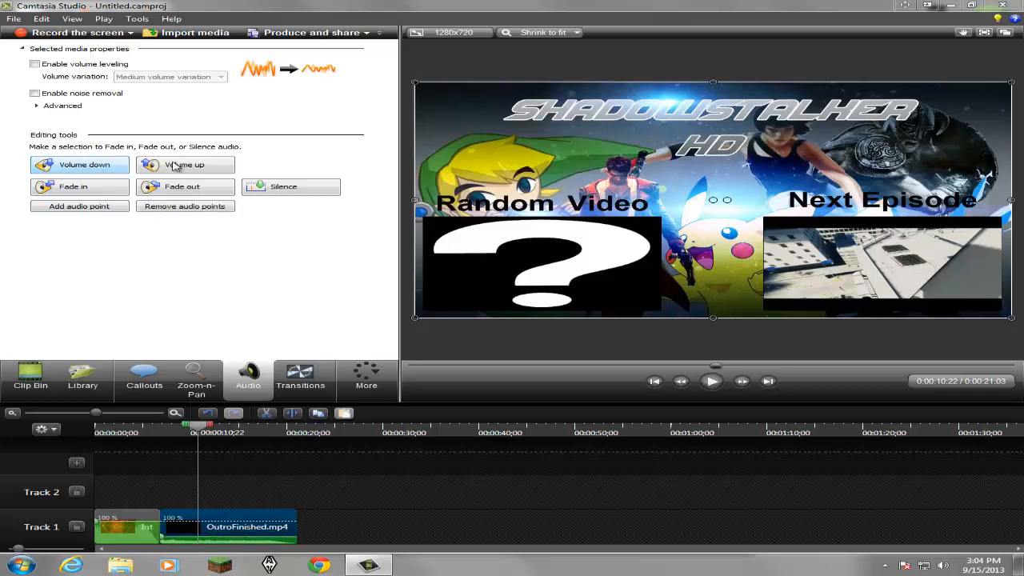
# - Select the clips on Track 1 and show the transitions gallery
pyautogui.click(185, 163)
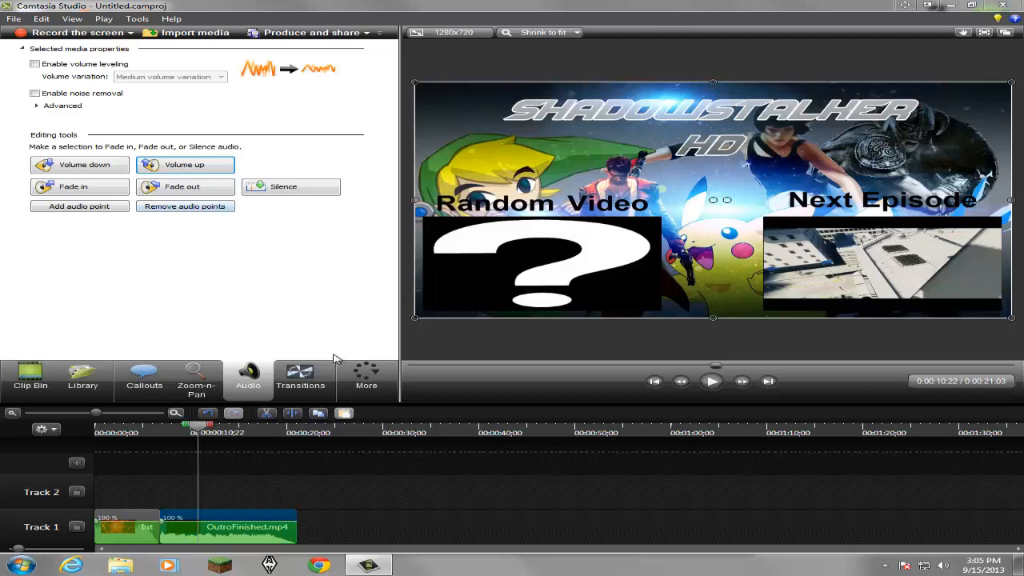
pyautogui.click(301, 376)
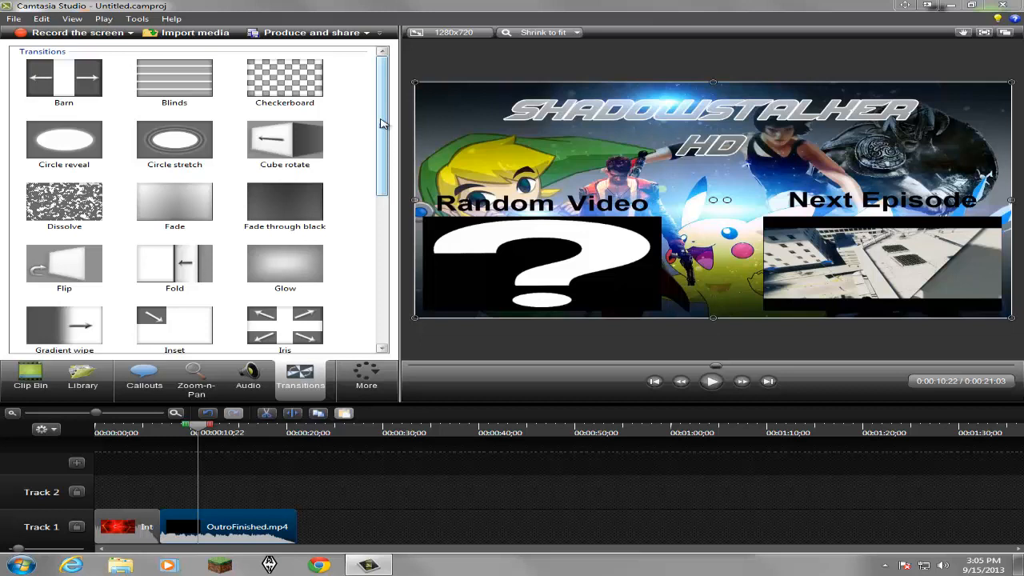
pyautogui.moveTo(383, 127)
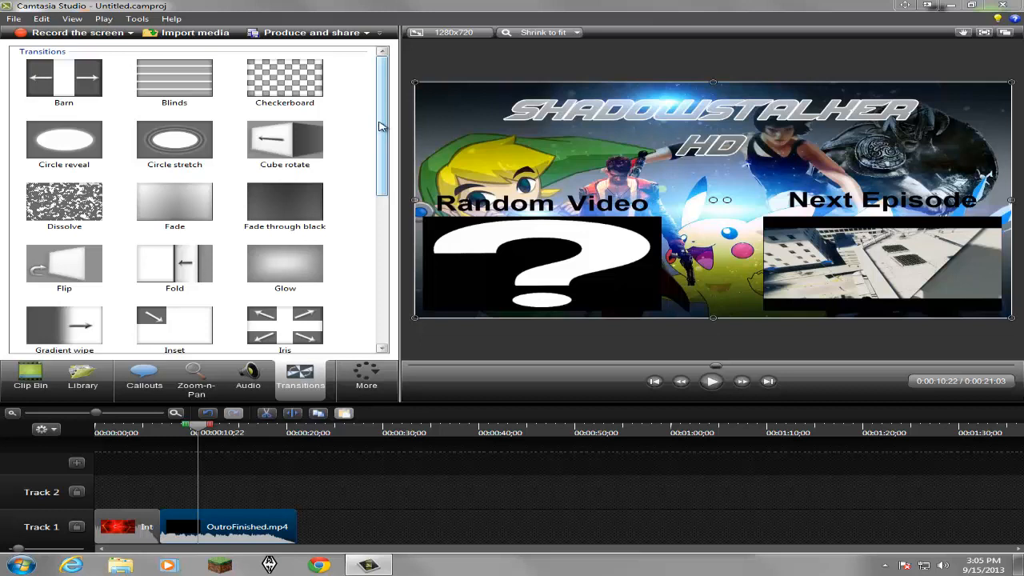
# - Add a Wheel transition between the intro and outro clips and preview it
pyautogui.scroll(-3)
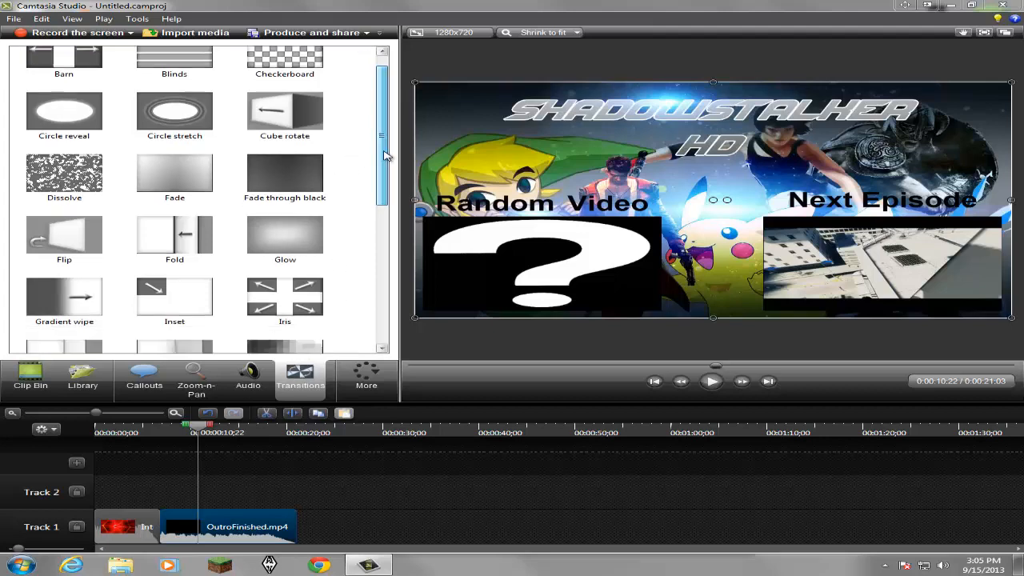
pyautogui.scroll(-3)
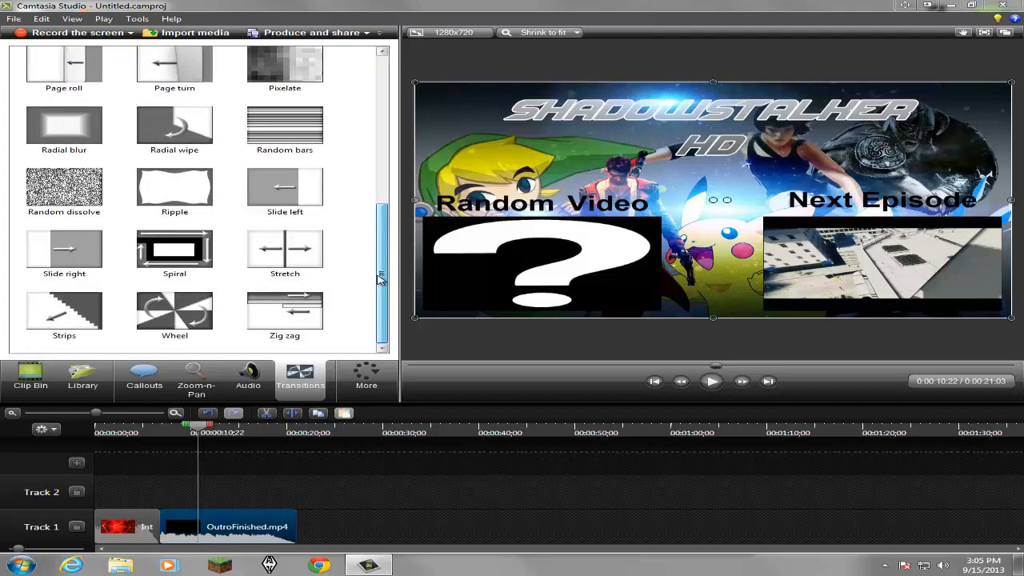
pyautogui.click(174, 312)
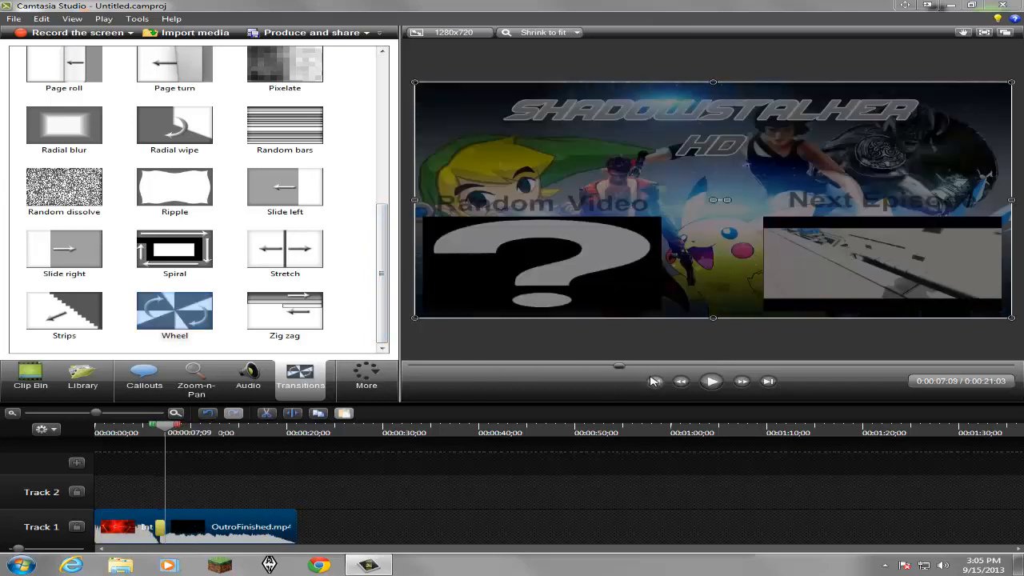
pyautogui.click(711, 381)
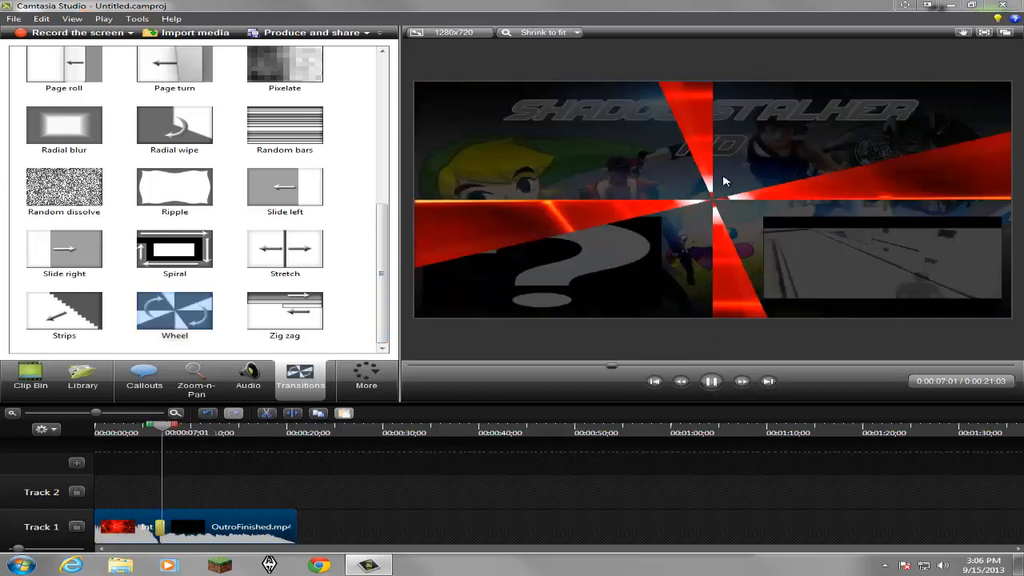
pyautogui.click(710, 381)
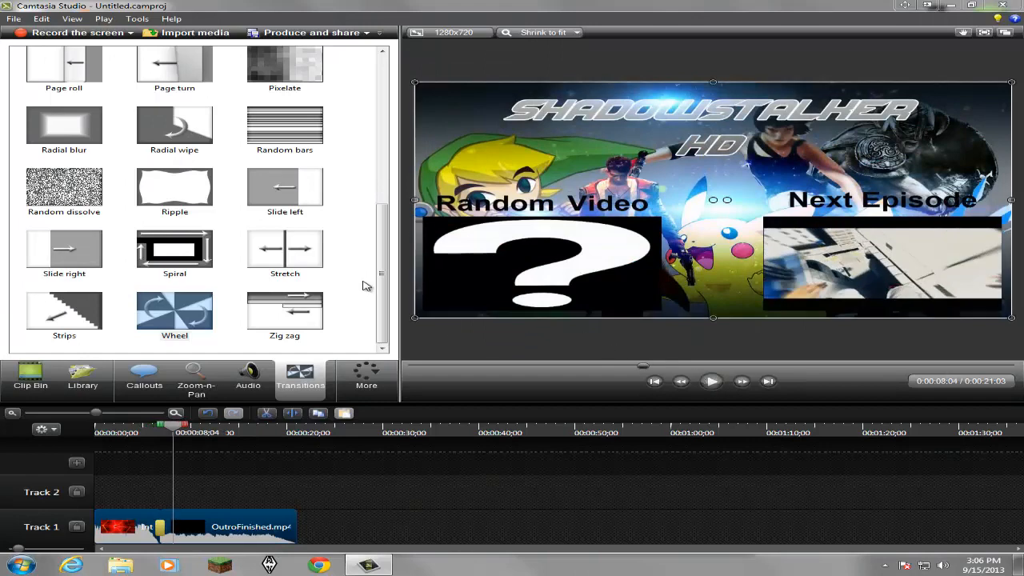
pyautogui.click(144, 376)
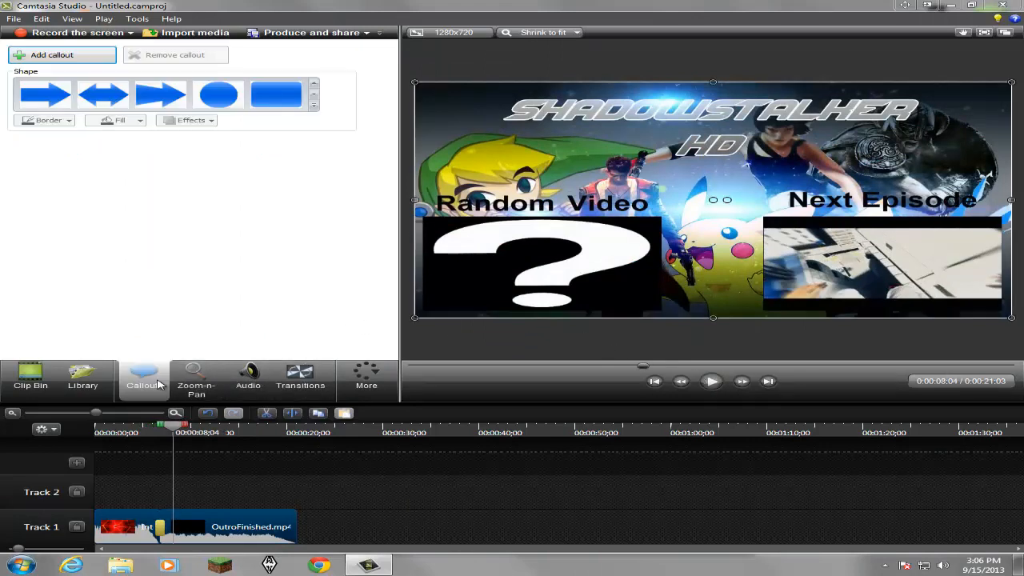
# - Add a callout at the top right of the video reading 'blah blah'
pyautogui.click(276, 93)
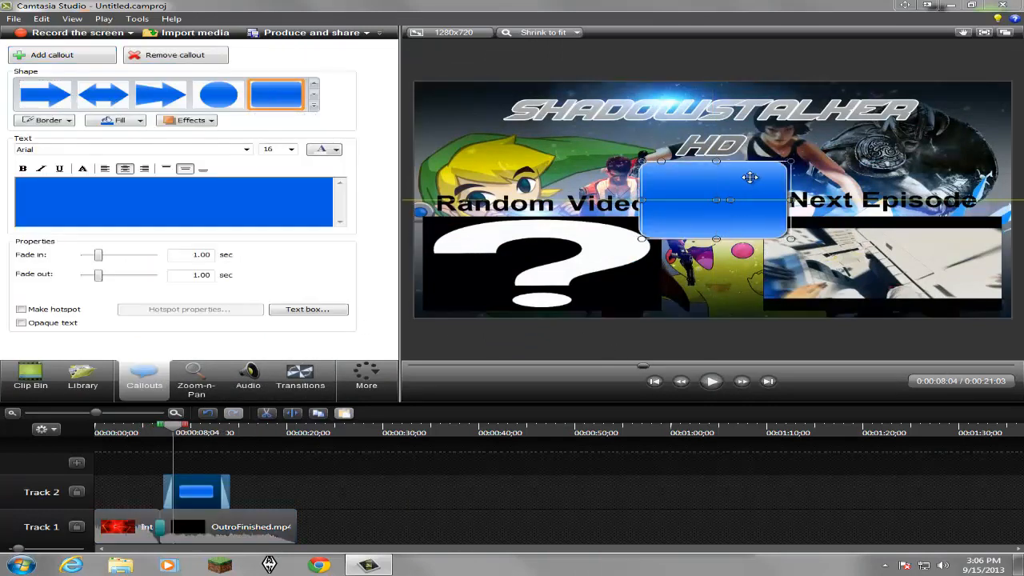
pyautogui.moveTo(717, 200); pyautogui.dragTo(936, 157)
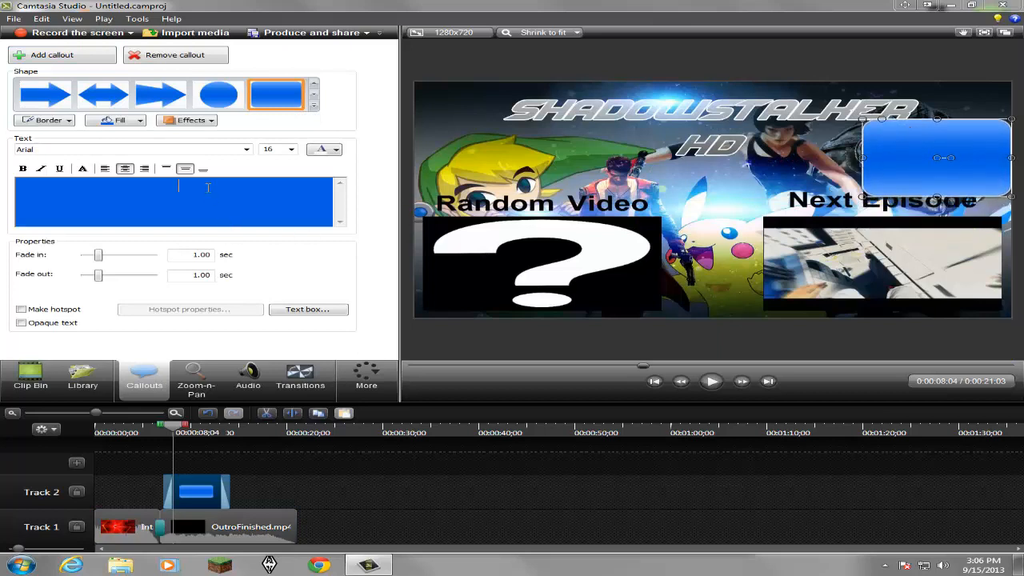
pyautogui.write('blah blah blah')
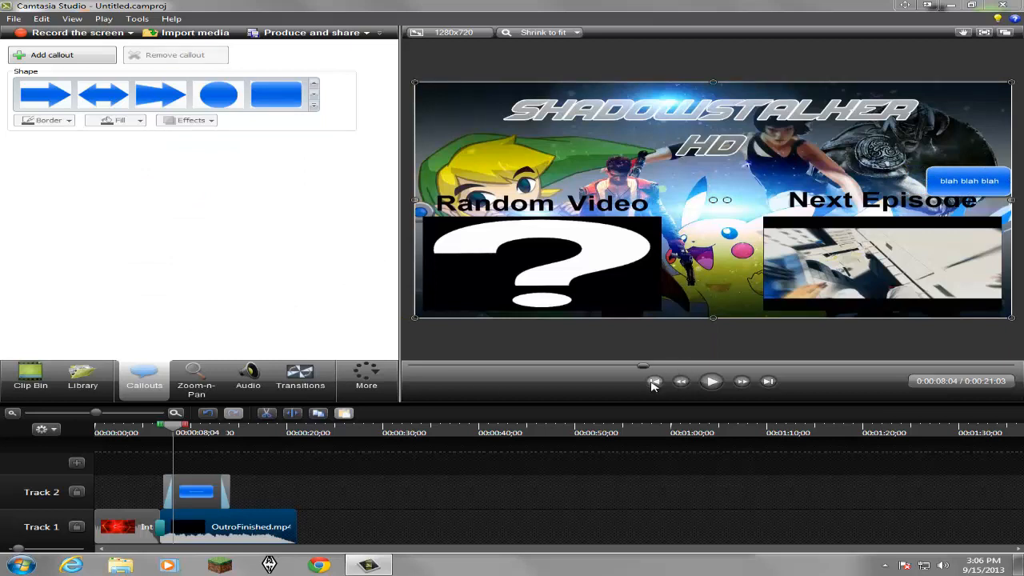
# - Play the video from before the callout to review it, then leave Camtasia Studio
pyautogui.click(654, 381)
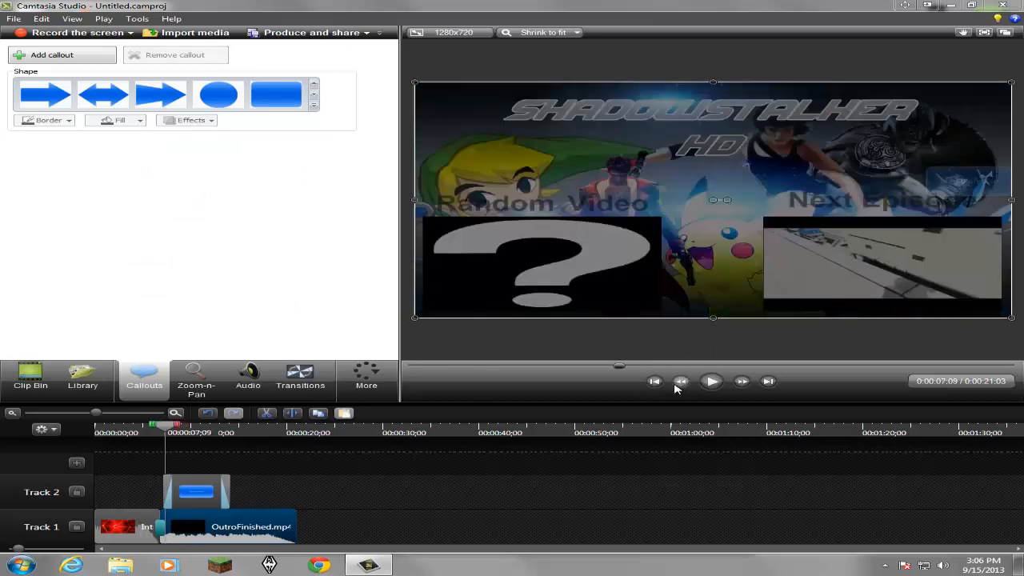
pyautogui.click(710, 381)
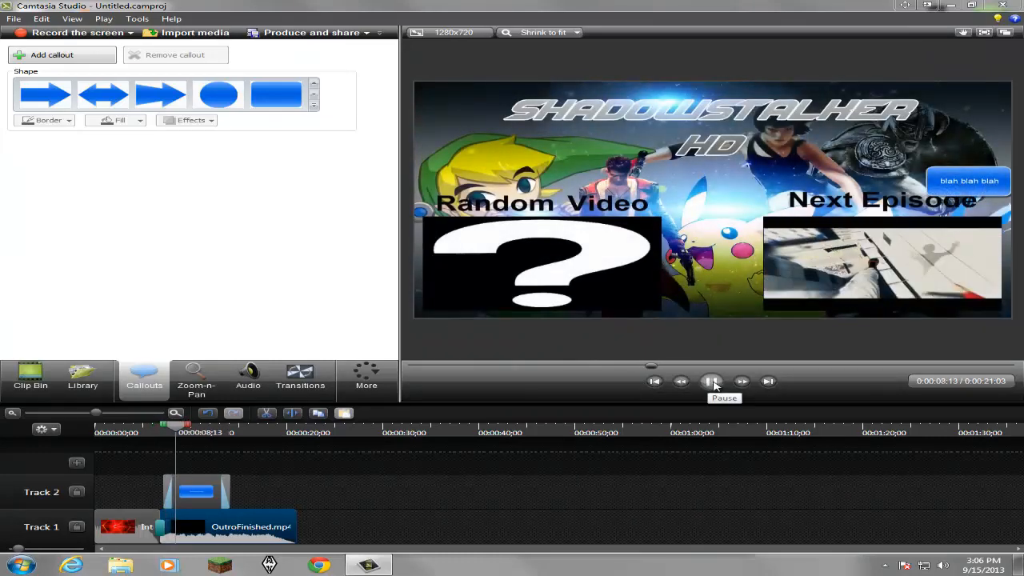
pyautogui.click(710, 381)
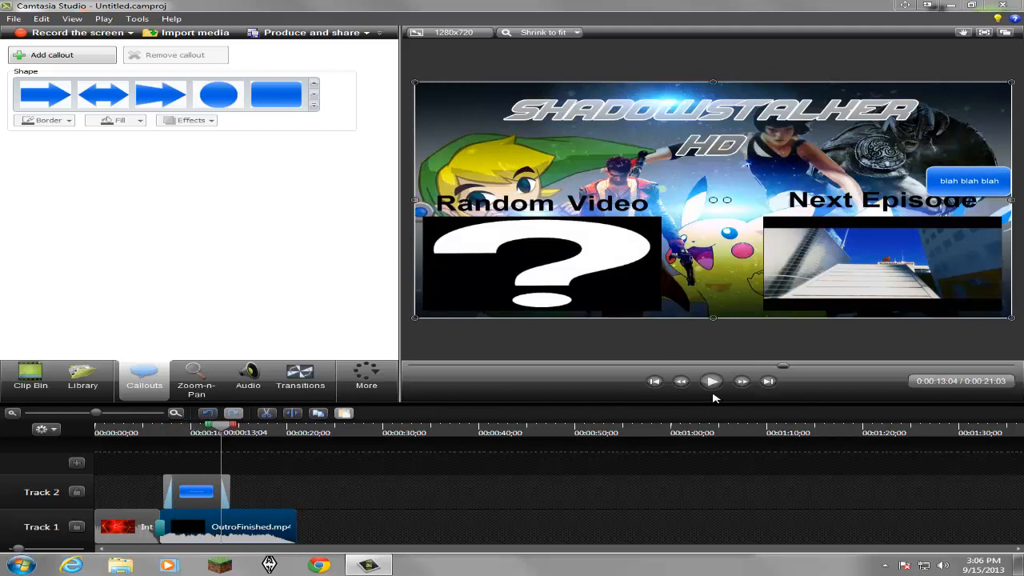
pyautogui.click(710, 381)
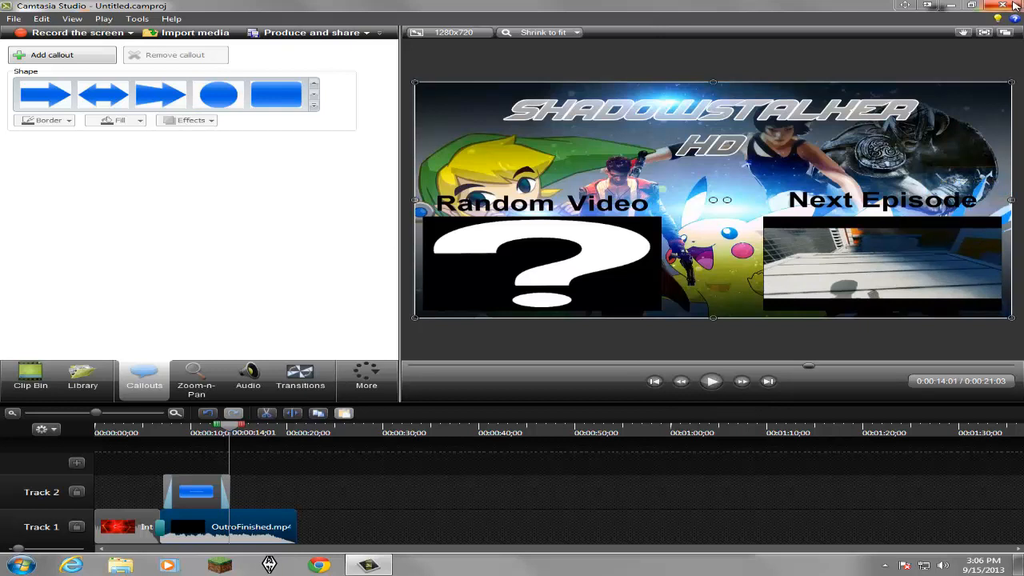
pyautogui.click(1011, 6)
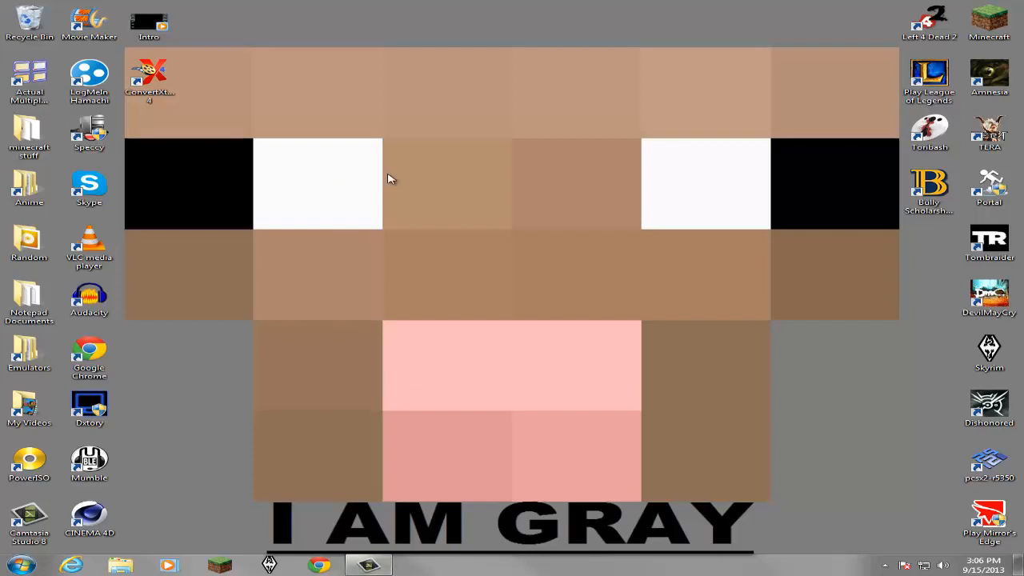
pyautogui.moveTo(391, 192)
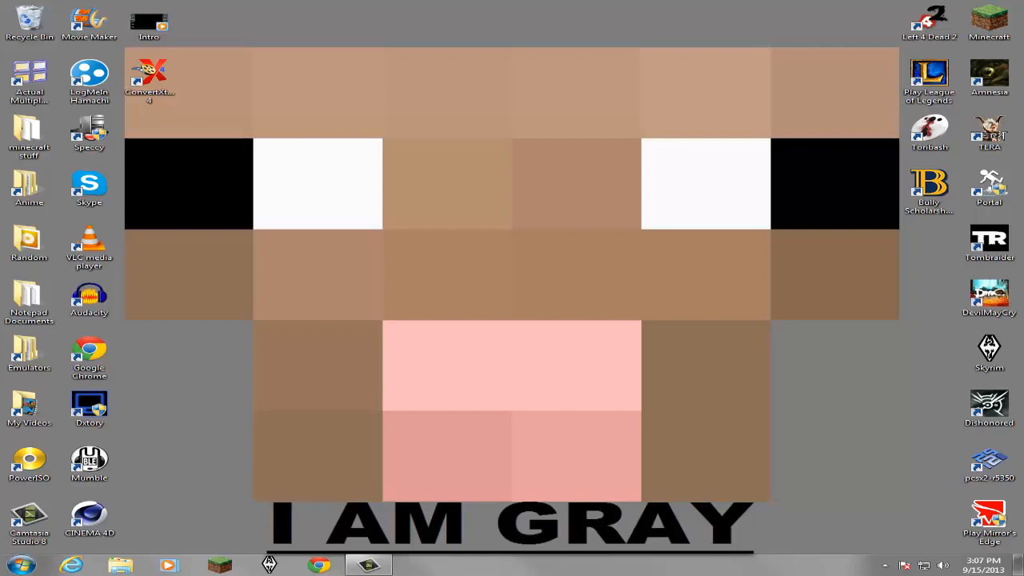
pyautogui.moveTo(161, 480)
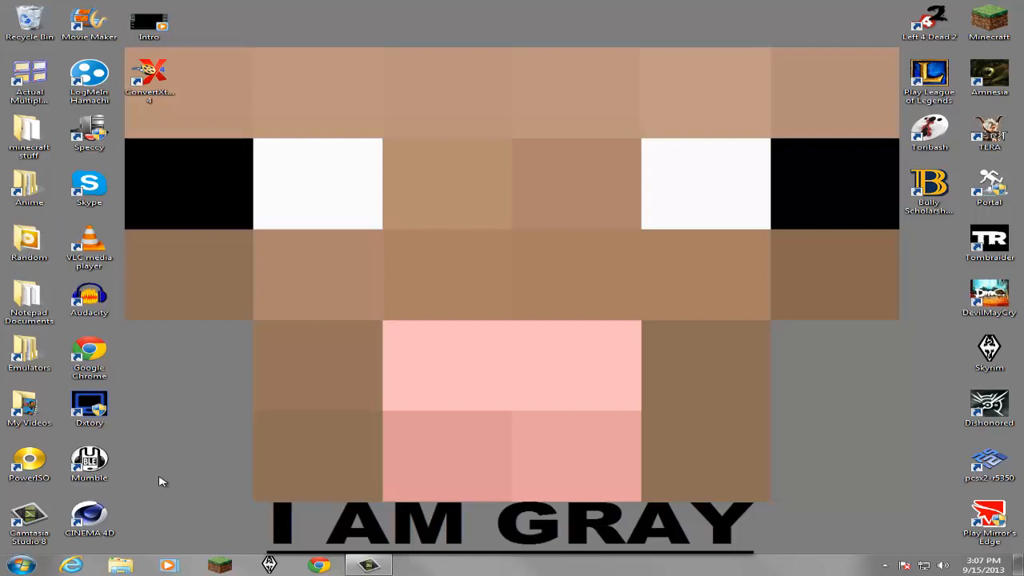
# - Select a program shortcut icon on the Windows desktop
pyautogui.click(90, 518)
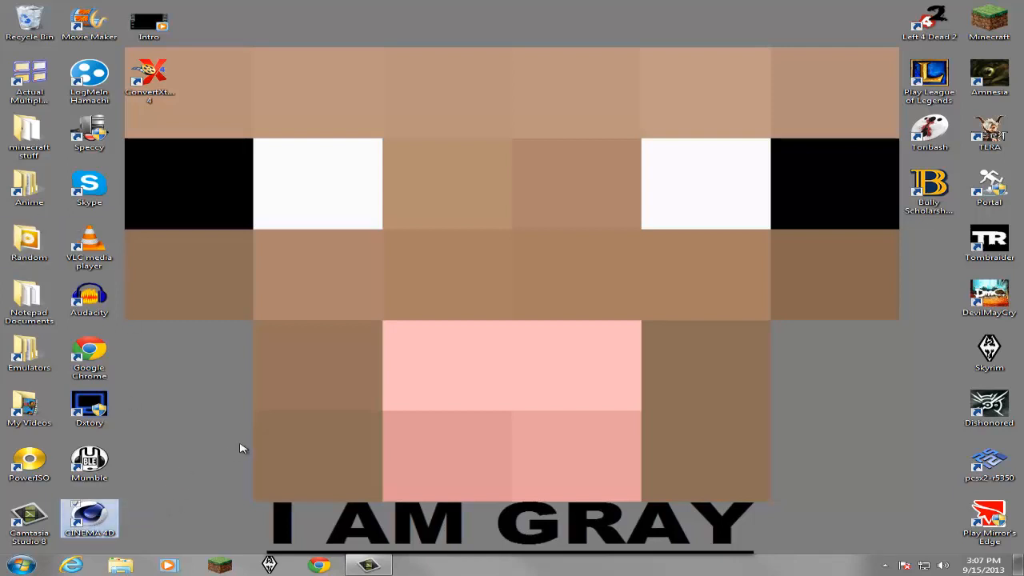